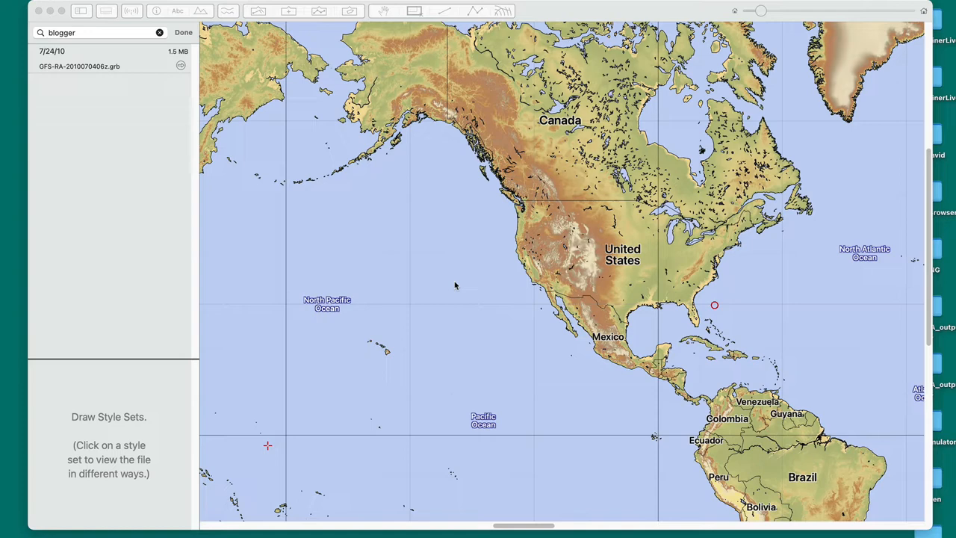
{"action": "mouse_move", "coordinate": [461, 245]}
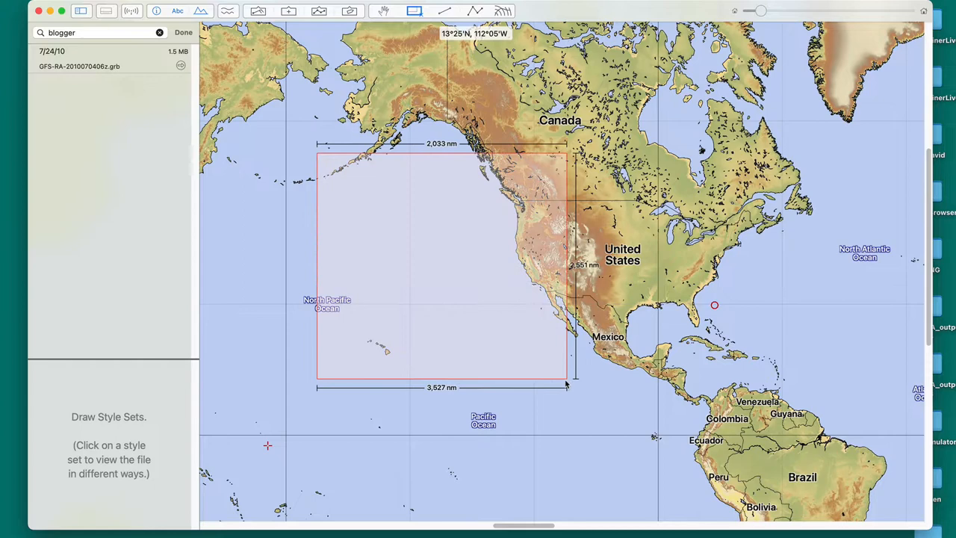
Outline a download region over the eastern North Pacific and bring up the GRIB download manager.
{"action": "left_click_drag", "start_coordinate": [566, 386], "coordinate": [567, 380]}
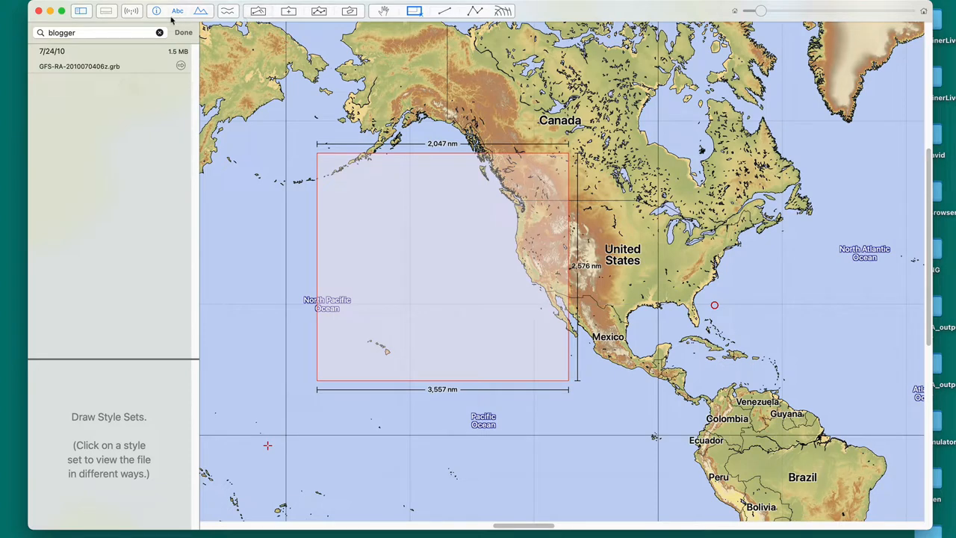
{"action": "left_click", "coordinate": [131, 12]}
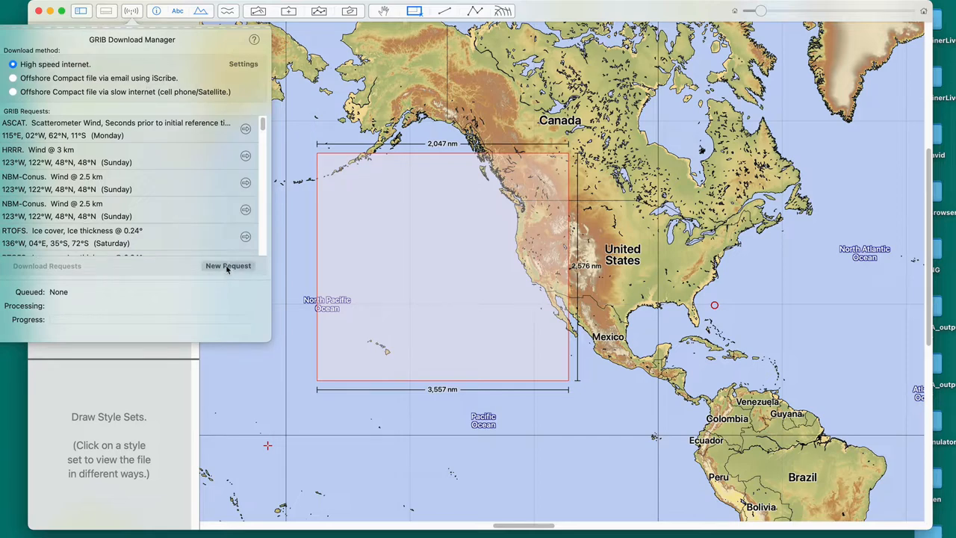
Create a new request using the GFS global forecast model.
{"action": "left_click", "coordinate": [227, 266]}
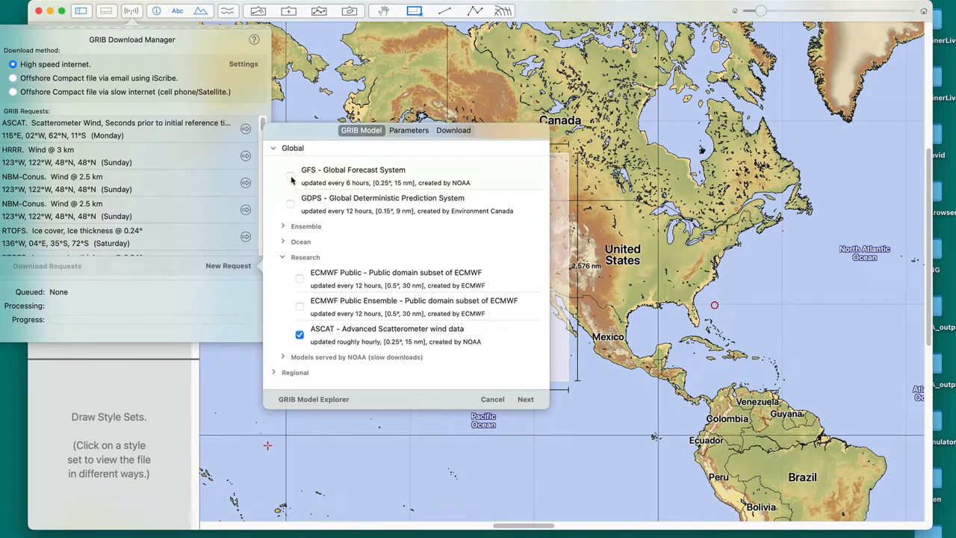
{"action": "left_click", "coordinate": [289, 176]}
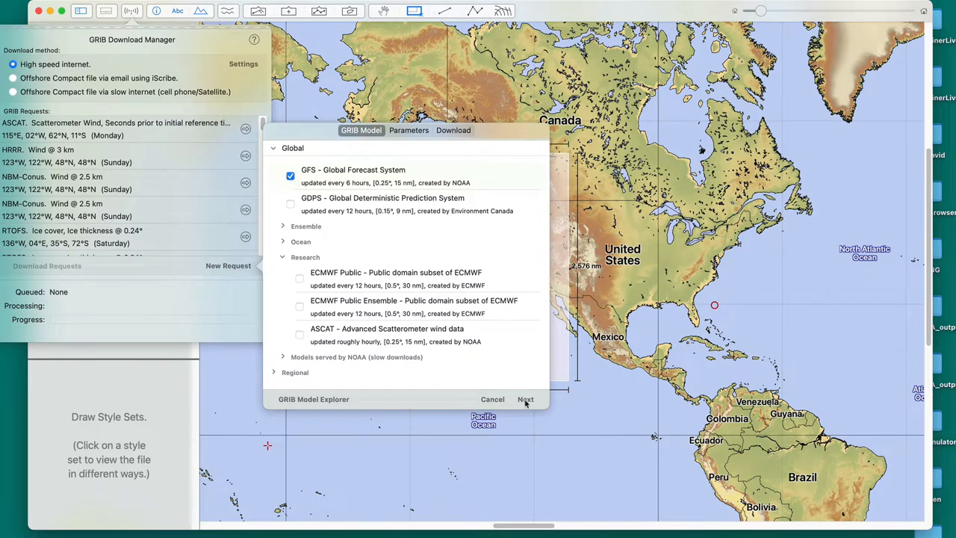
{"action": "left_click", "coordinate": [525, 399]}
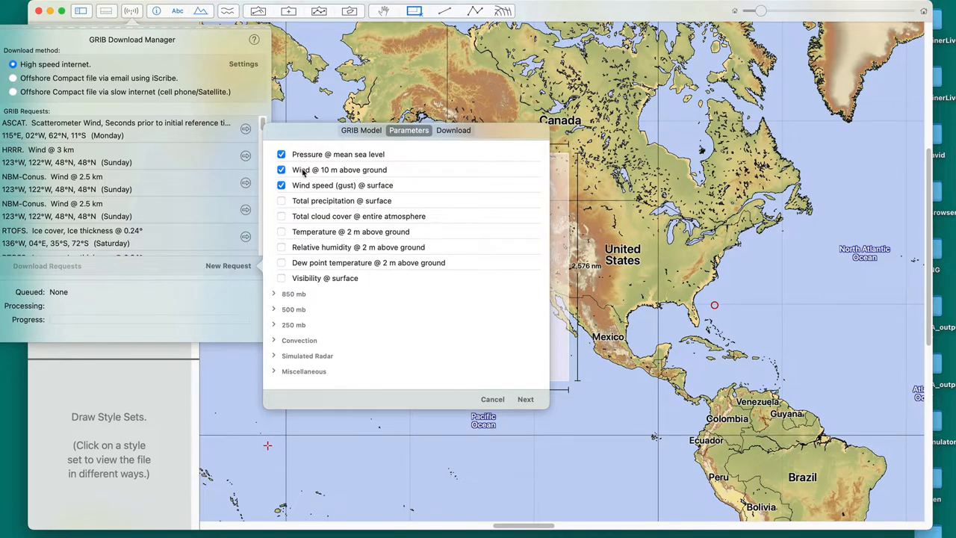
Request pressure and wind only (no wind gust) and download the forecast.
{"action": "left_click", "coordinate": [281, 185]}
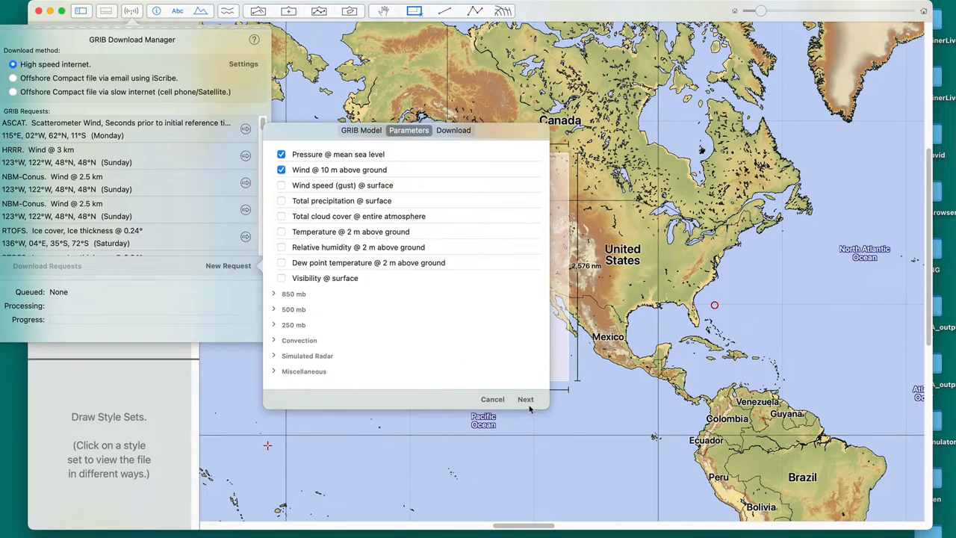
{"action": "left_click", "coordinate": [526, 399]}
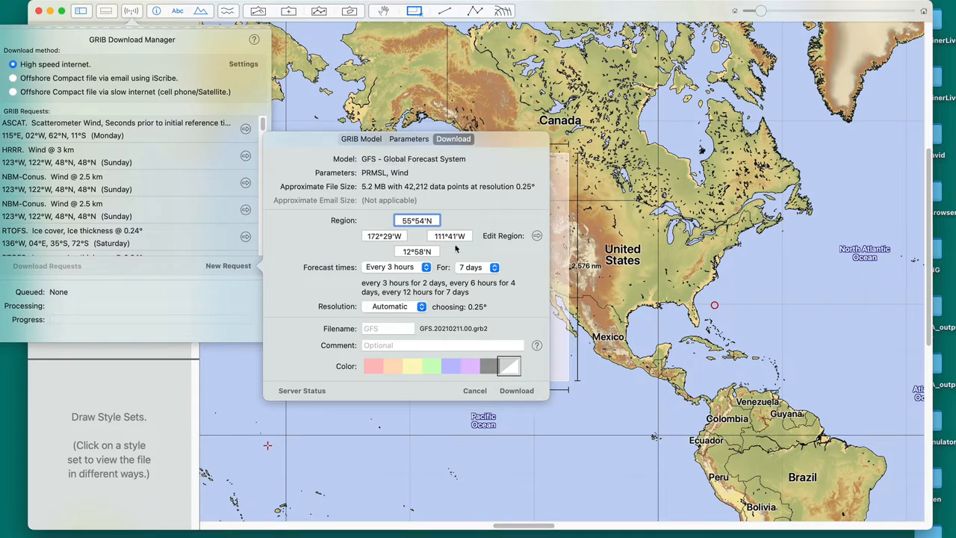
{"action": "left_click", "coordinate": [475, 266]}
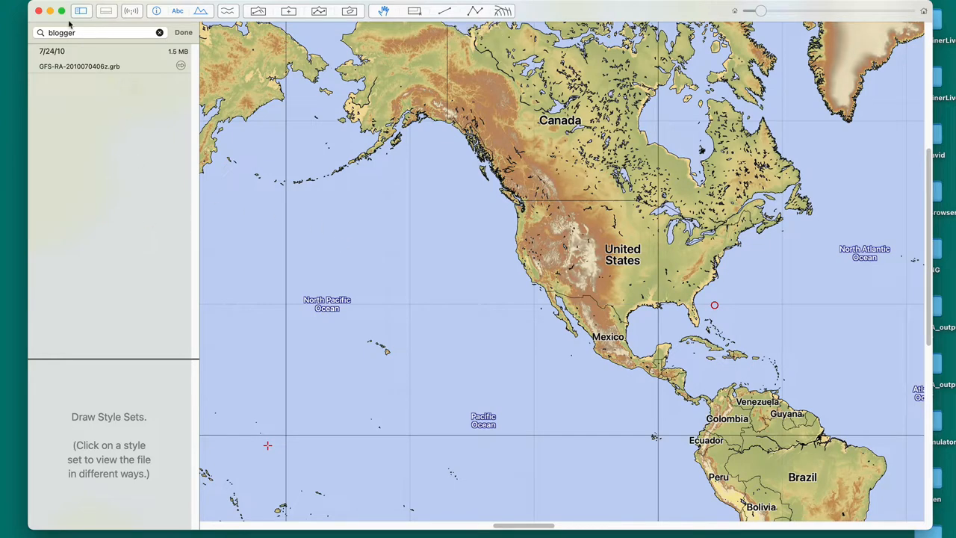
Load the new GFS file, then filter for 'blogger' to reach the July 2010 GFS-RA file.
{"action": "left_click", "coordinate": [161, 33]}
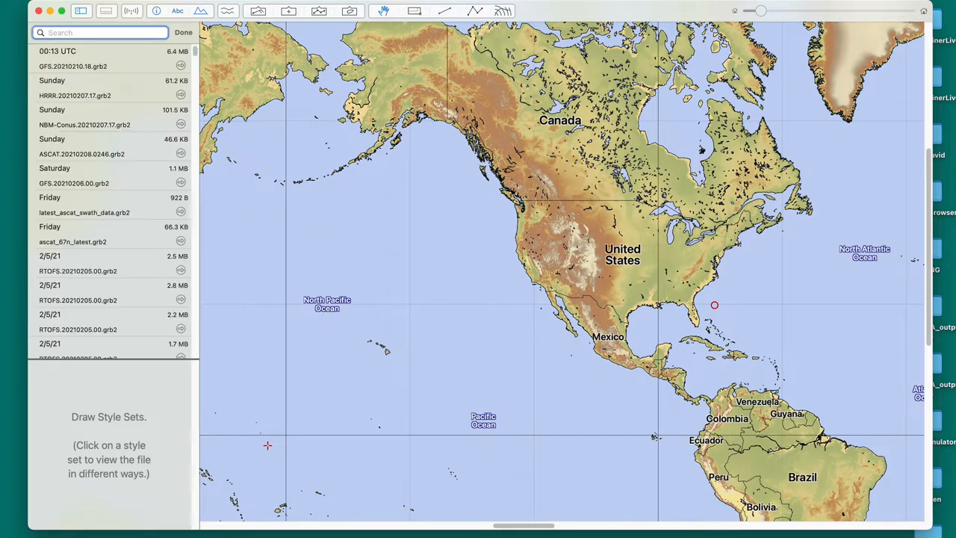
{"action": "left_click", "coordinate": [70, 66]}
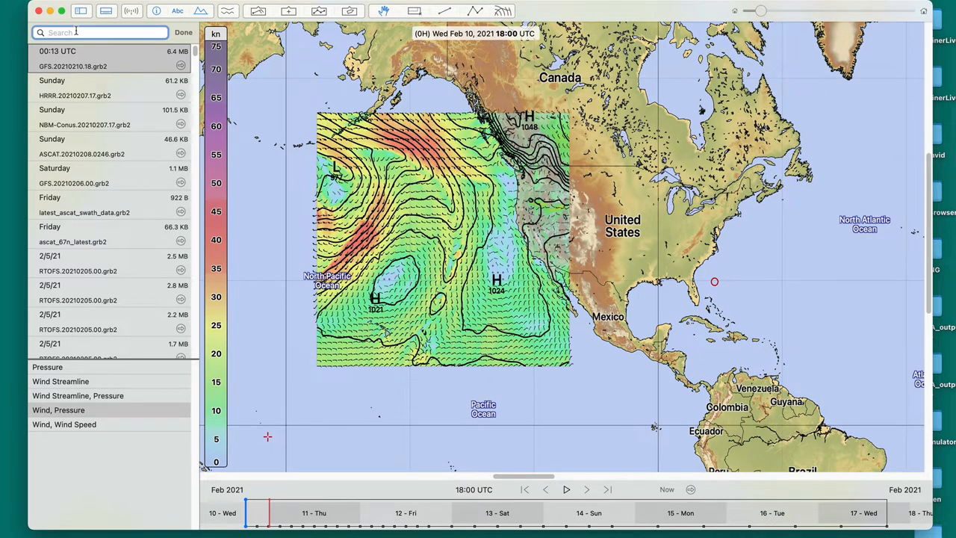
{"action": "type", "text": "blogger"}
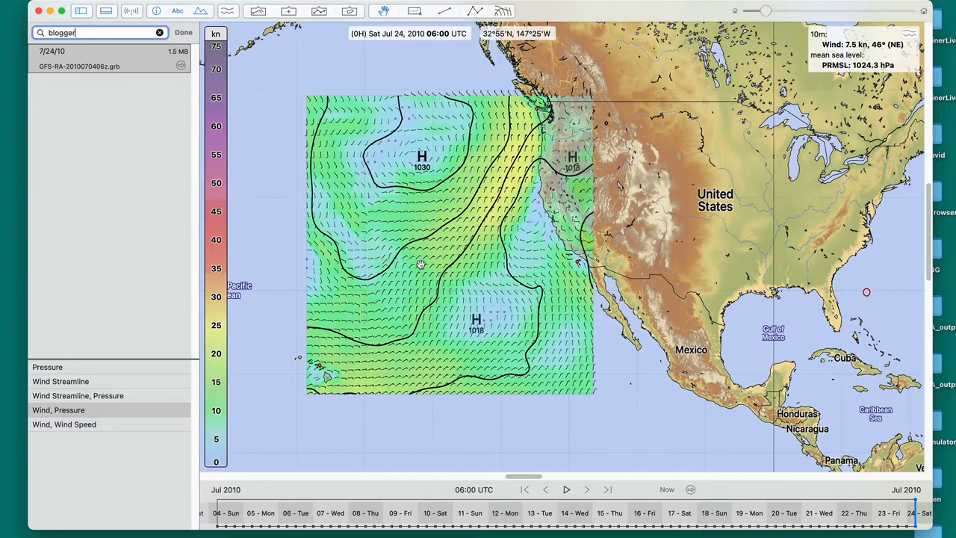
{"action": "mouse_move", "coordinate": [466, 323]}
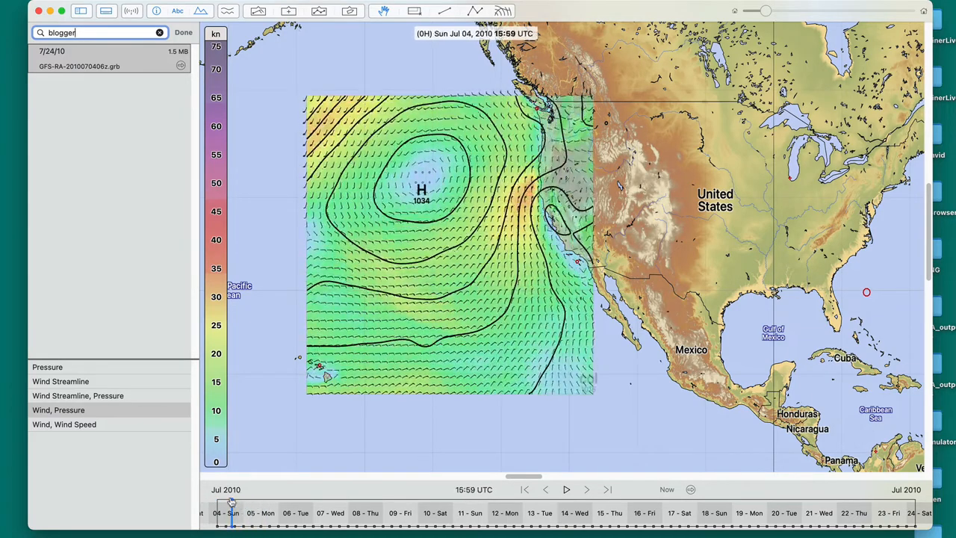
Scrub the forecast from July 4 through July 20, then return to Sun Jul 04 06:00 UTC.
{"action": "left_click_drag", "start_coordinate": [233, 504], "coordinate": [292, 505]}
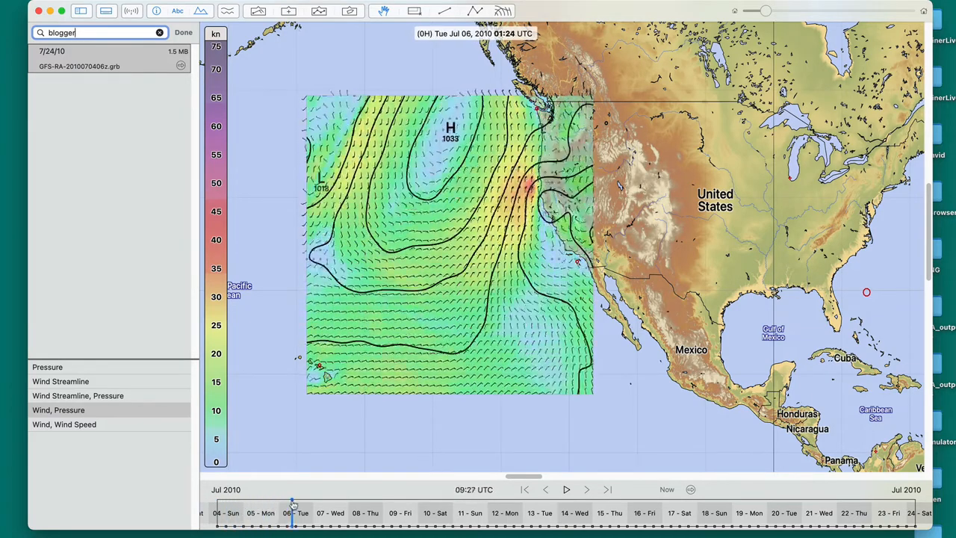
{"action": "left_click_drag", "start_coordinate": [293, 505], "coordinate": [381, 505]}
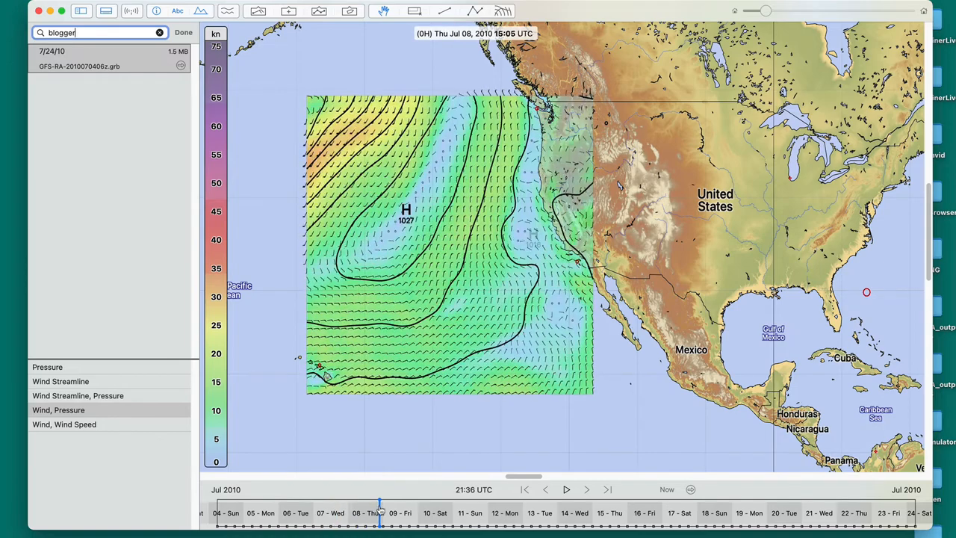
{"action": "left_click_drag", "start_coordinate": [381, 512], "coordinate": [514, 513]}
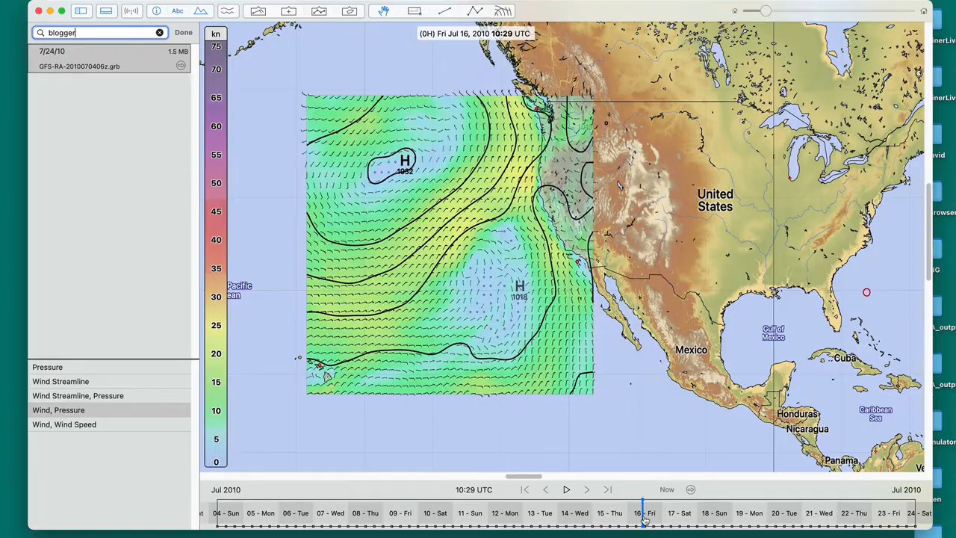
{"action": "left_click_drag", "start_coordinate": [644, 513], "coordinate": [795, 513]}
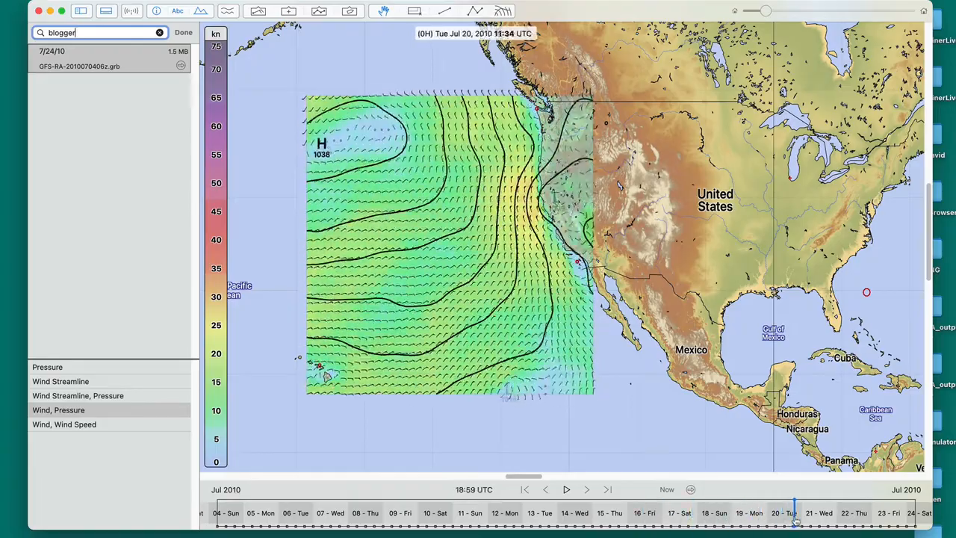
{"action": "left_click_drag", "start_coordinate": [794, 512], "coordinate": [636, 512]}
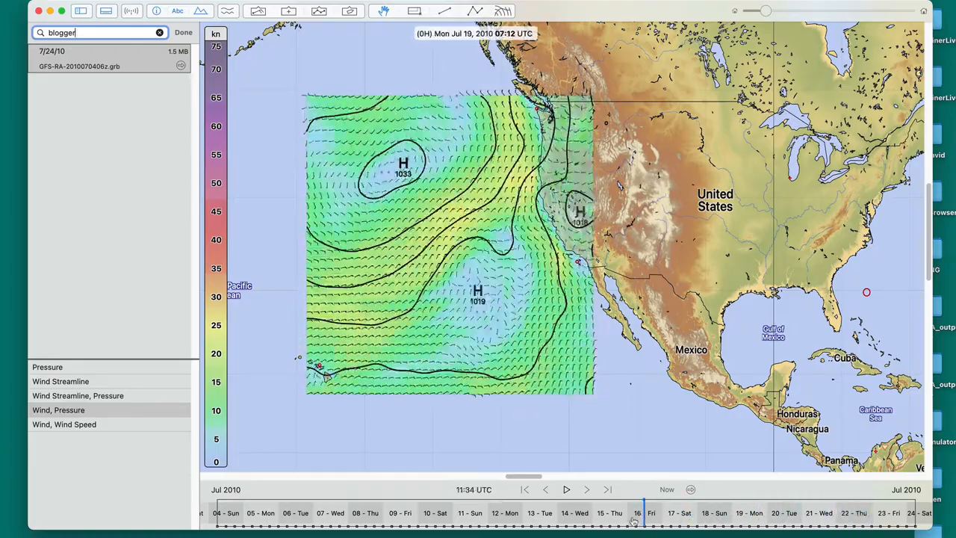
{"action": "left_click_drag", "start_coordinate": [636, 519], "coordinate": [221, 519]}
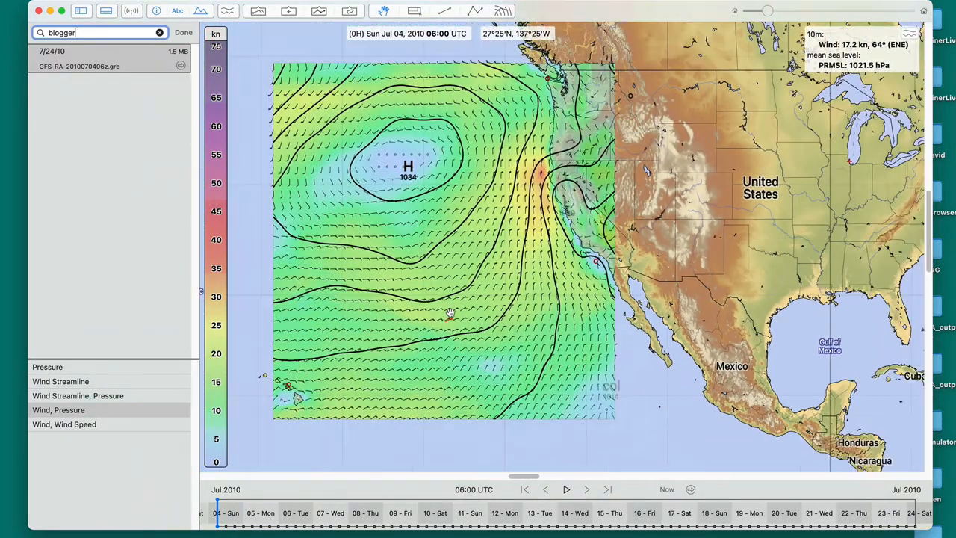
Bring up the weather routing setup for the Cal40 LA boat.
{"action": "left_click", "coordinate": [502, 12]}
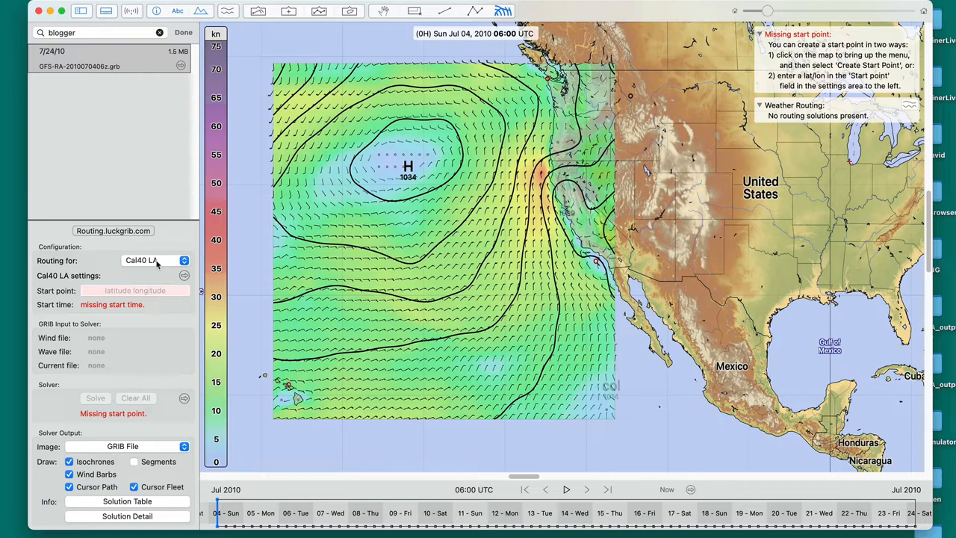
{"action": "mouse_move", "coordinate": [283, 266]}
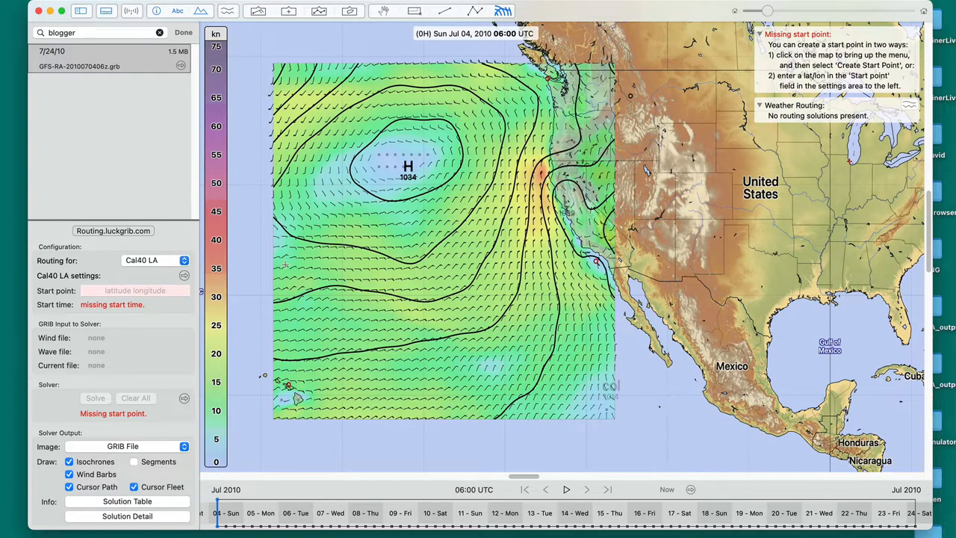
{"action": "mouse_move", "coordinate": [594, 261]}
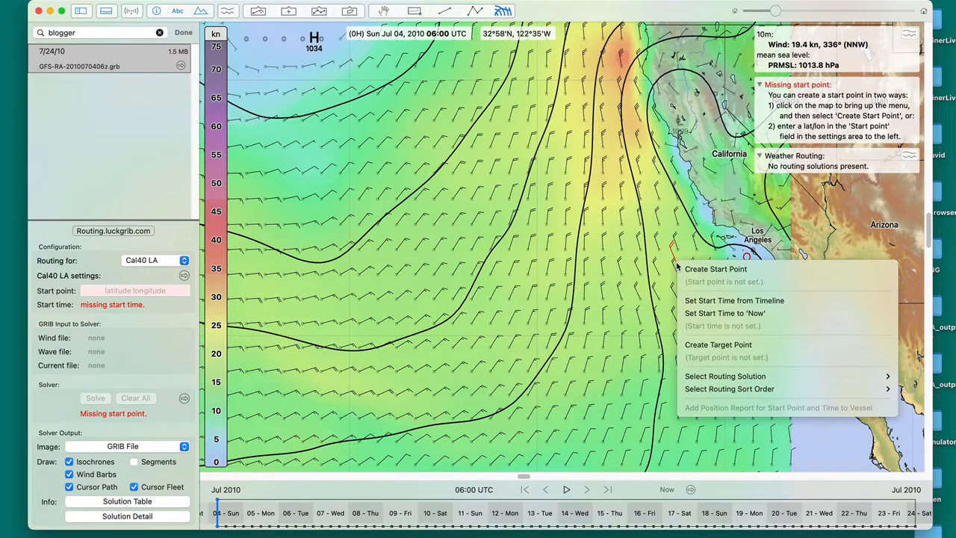
Create the route start point off Los Angeles at 33°13.4'N 118°49.9'W.
{"action": "left_click", "coordinate": [713, 269]}
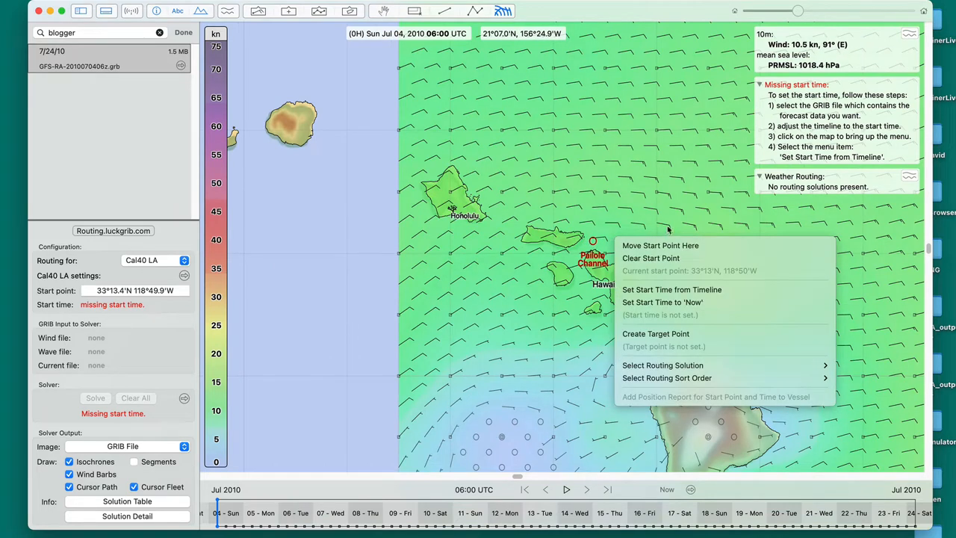
{"action": "mouse_move", "coordinate": [660, 245]}
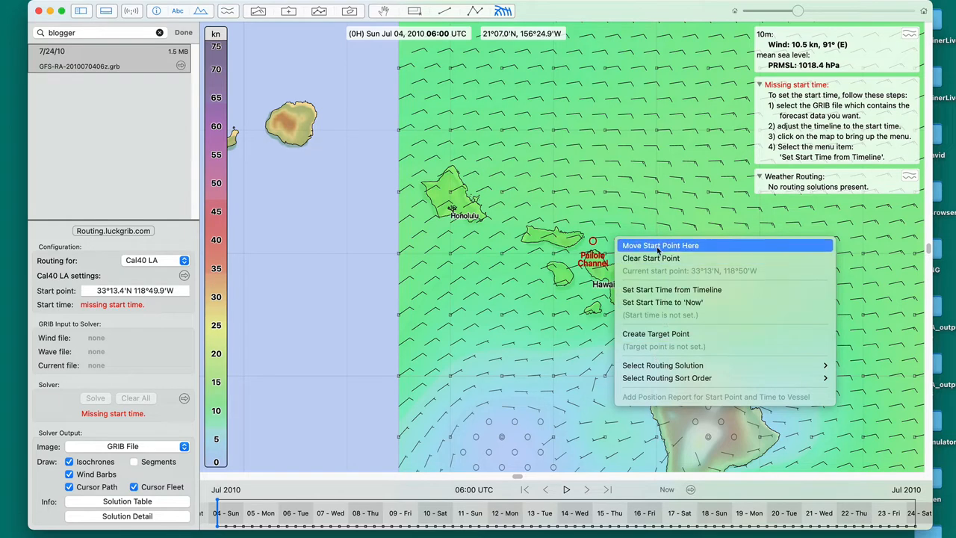
{"action": "mouse_move", "coordinate": [654, 333]}
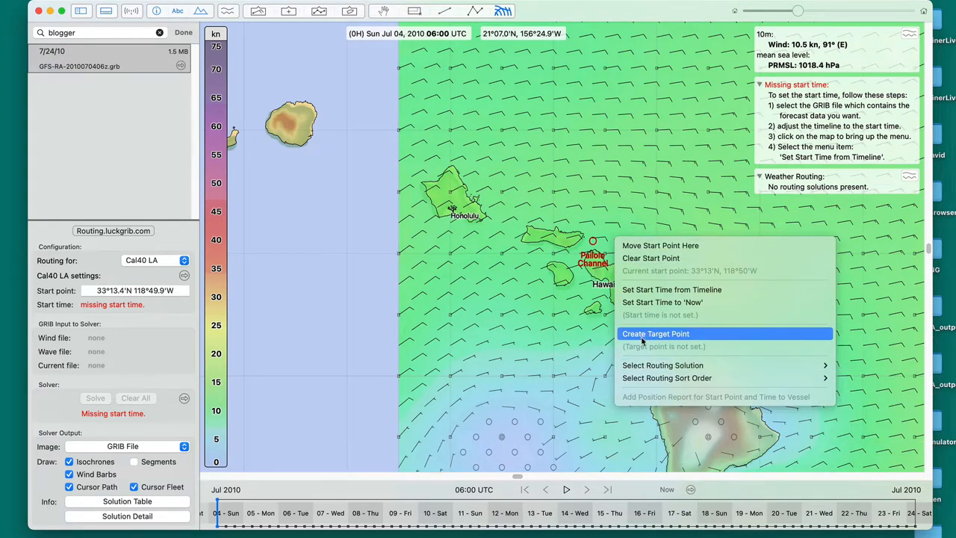
Create the route target point near Hawaii and show the saved route list.
{"action": "left_click", "coordinate": [654, 333]}
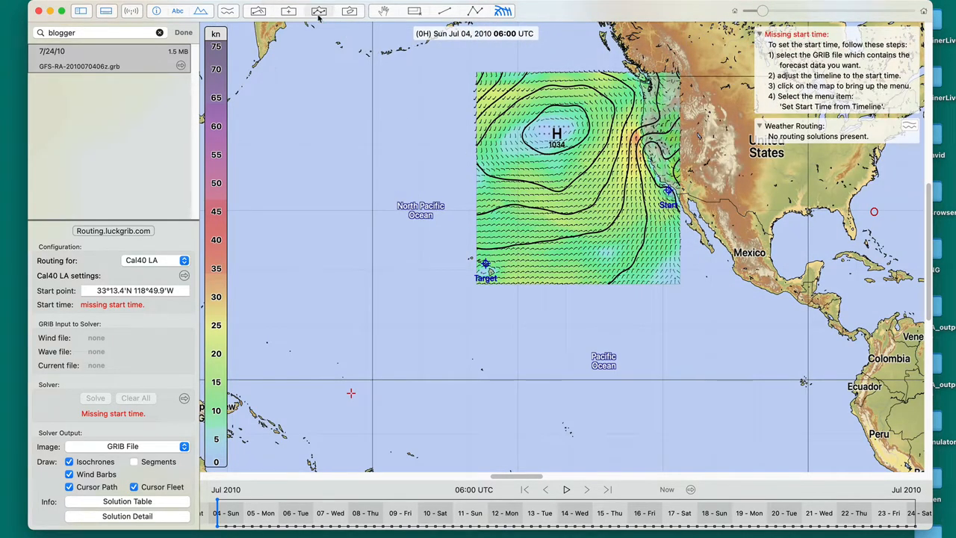
{"action": "mouse_move", "coordinate": [316, 11]}
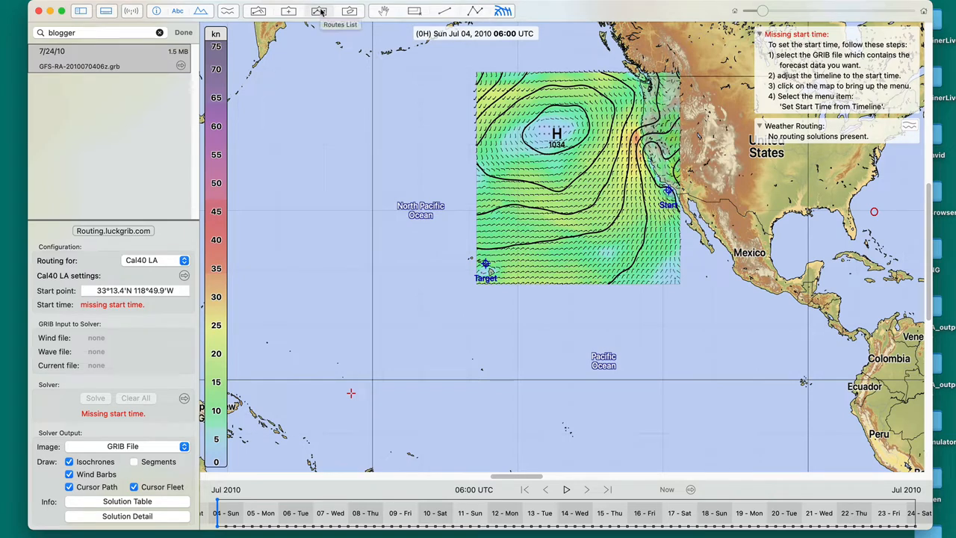
{"action": "left_click", "coordinate": [320, 12]}
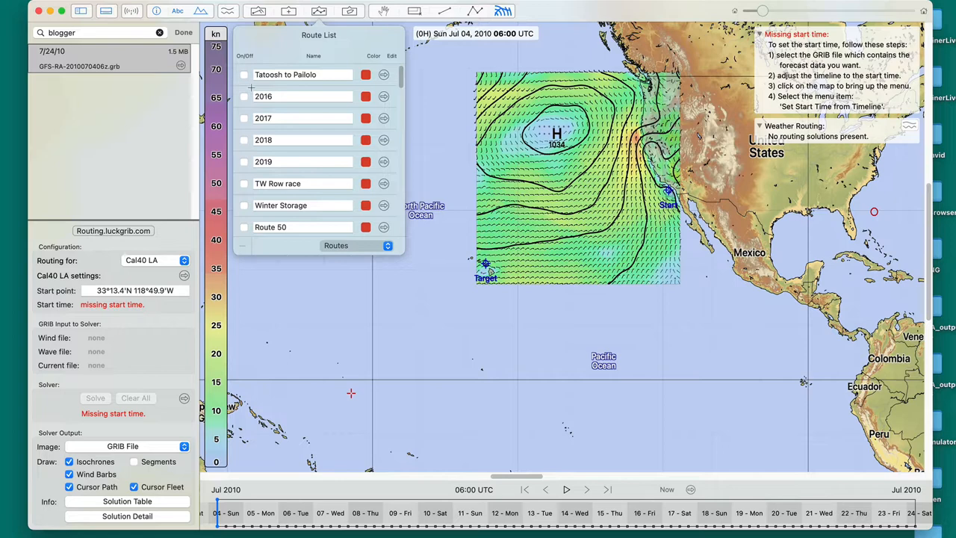
Close the route list and keep Cal40 LA as the routing configuration.
{"action": "left_click", "coordinate": [245, 74]}
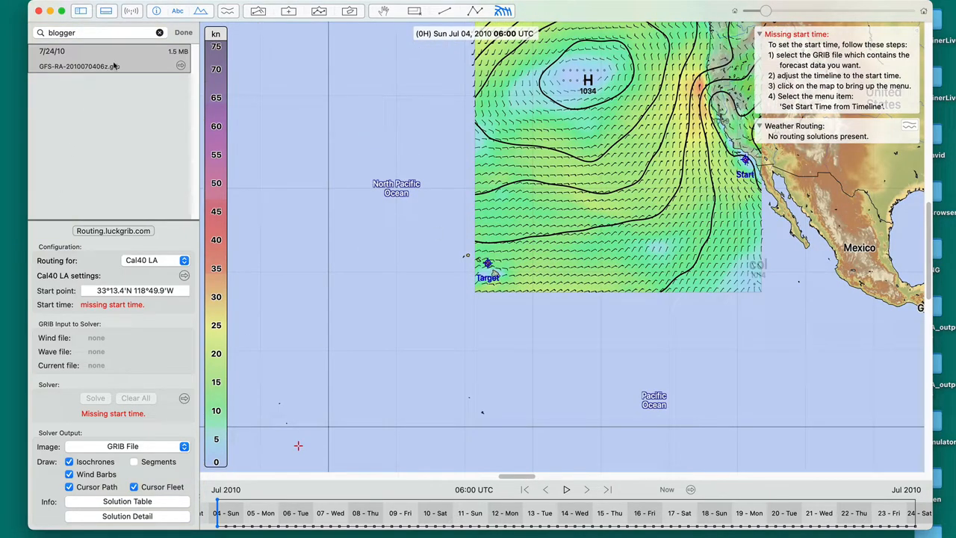
{"action": "mouse_move", "coordinate": [152, 259]}
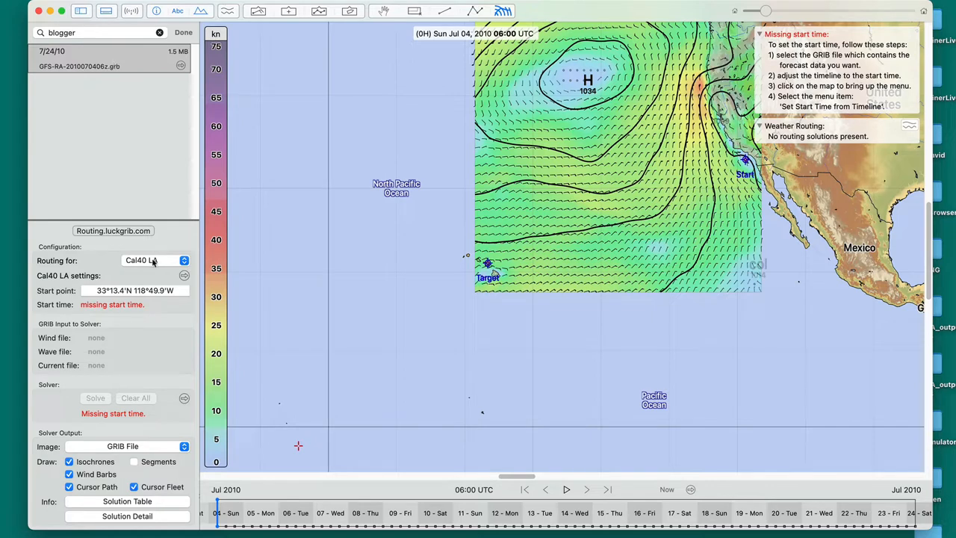
{"action": "mouse_move", "coordinate": [150, 259]}
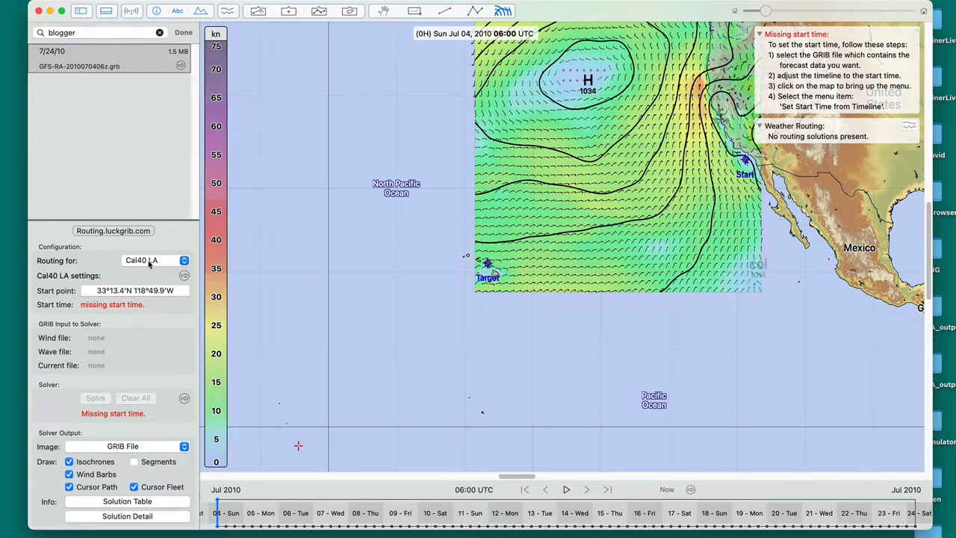
{"action": "left_click", "coordinate": [153, 260]}
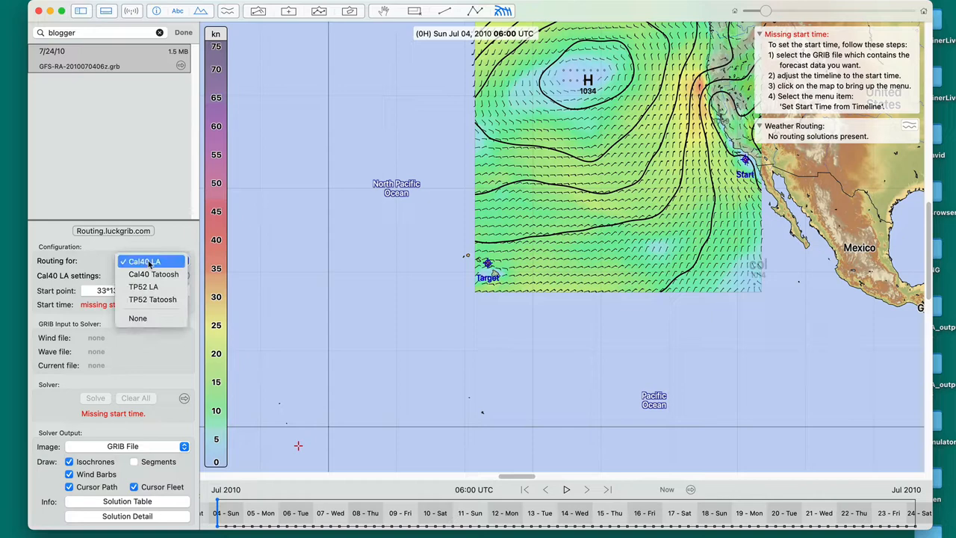
{"action": "left_click", "coordinate": [148, 261]}
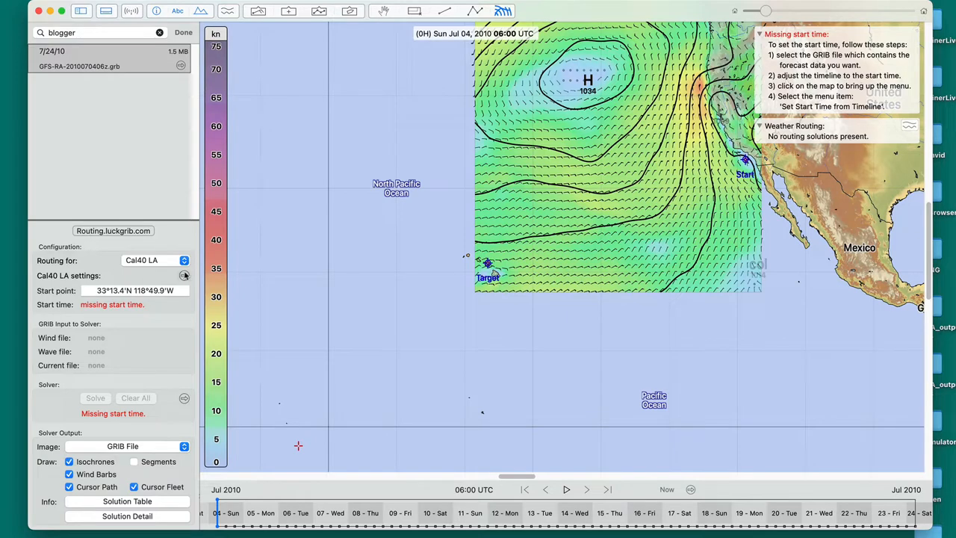
In Cal40 LA settings keep Exp-Cal 40 sailing performance and show its polar diagram.
{"action": "left_click", "coordinate": [184, 275]}
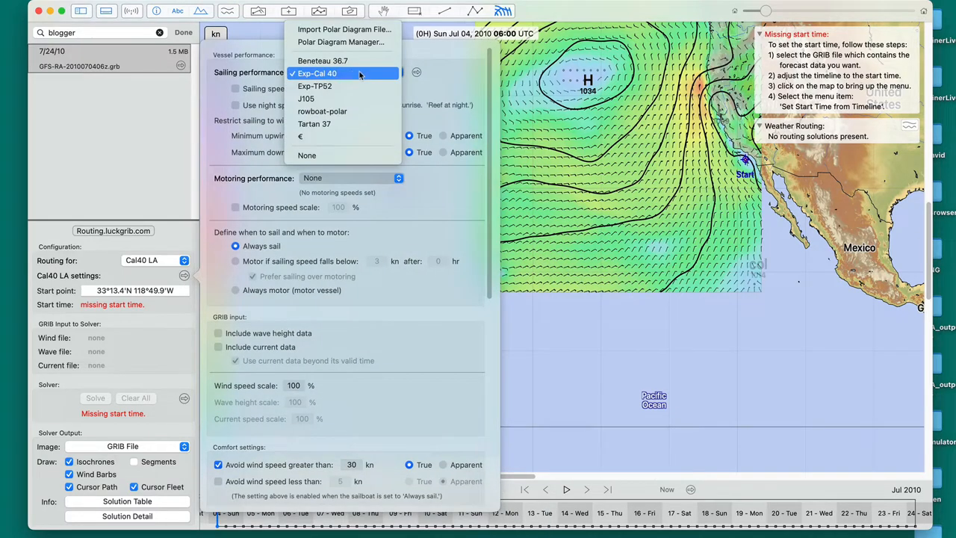
{"action": "left_click", "coordinate": [339, 73]}
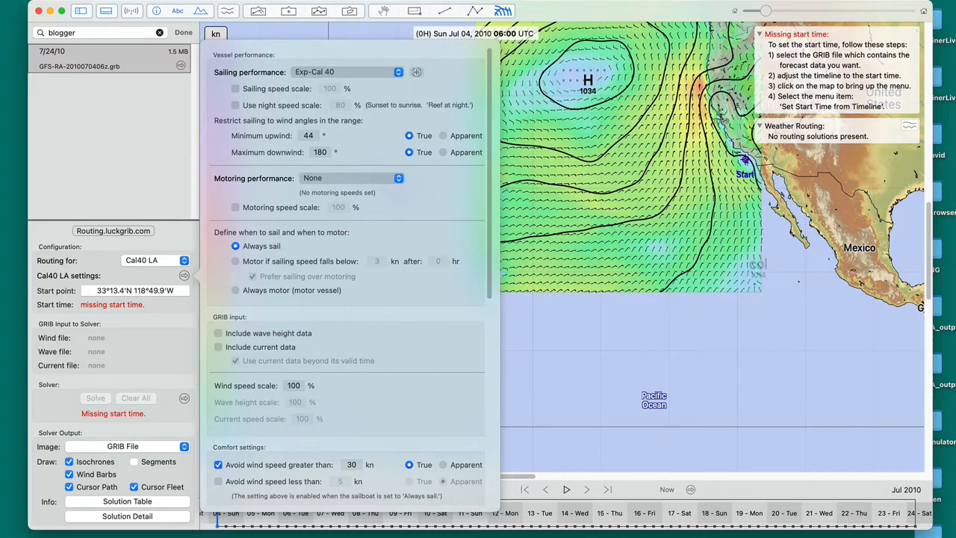
{"action": "left_click", "coordinate": [415, 72]}
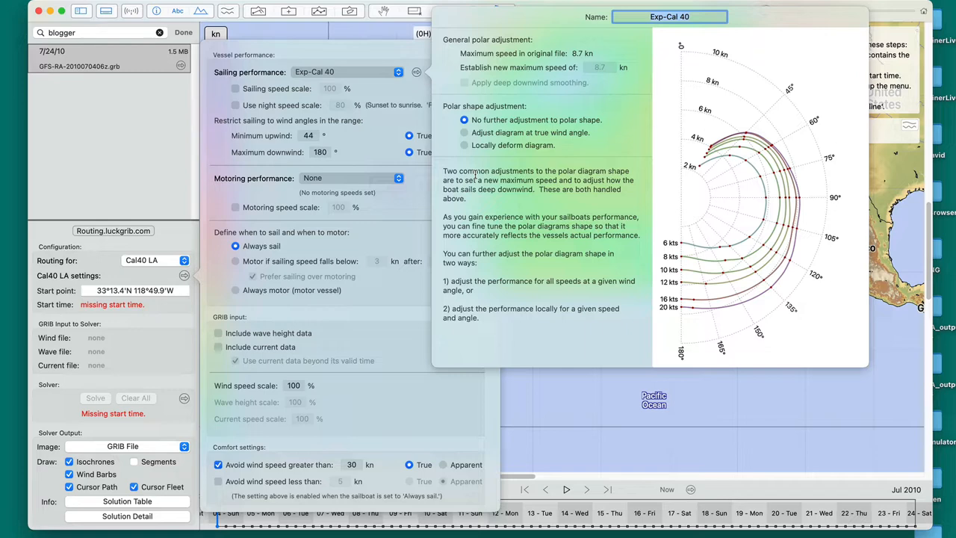
{"action": "mouse_move", "coordinate": [672, 147]}
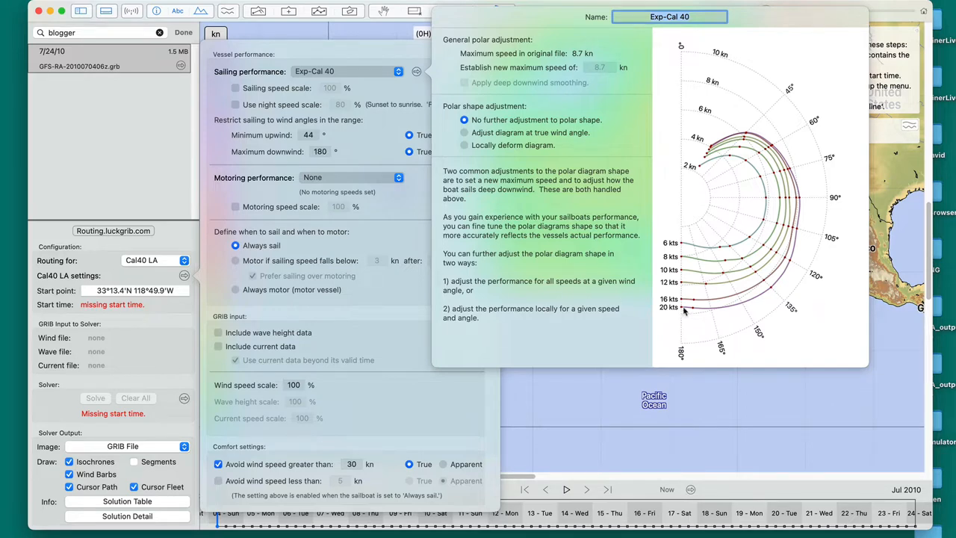
{"action": "mouse_move", "coordinate": [723, 317]}
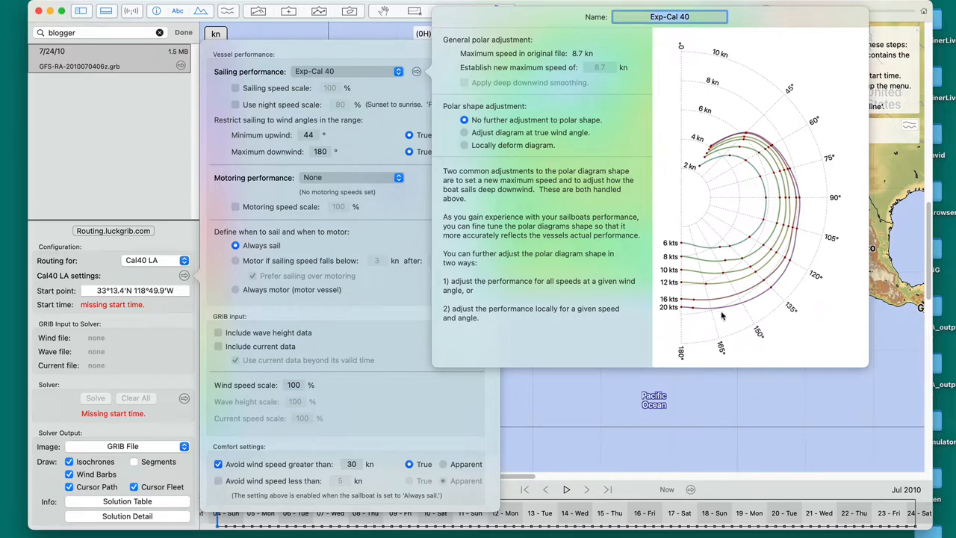
{"action": "mouse_move", "coordinate": [673, 316]}
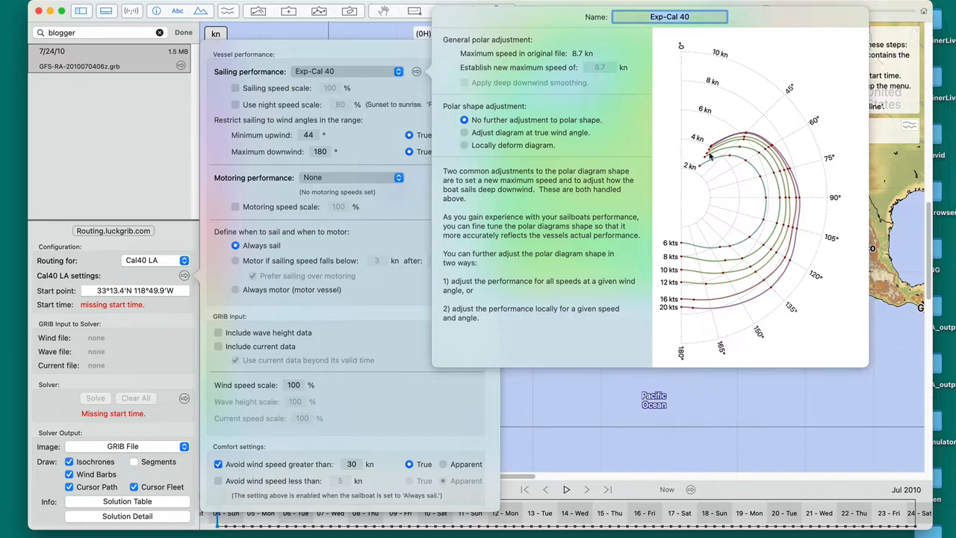
{"action": "mouse_move", "coordinate": [751, 108]}
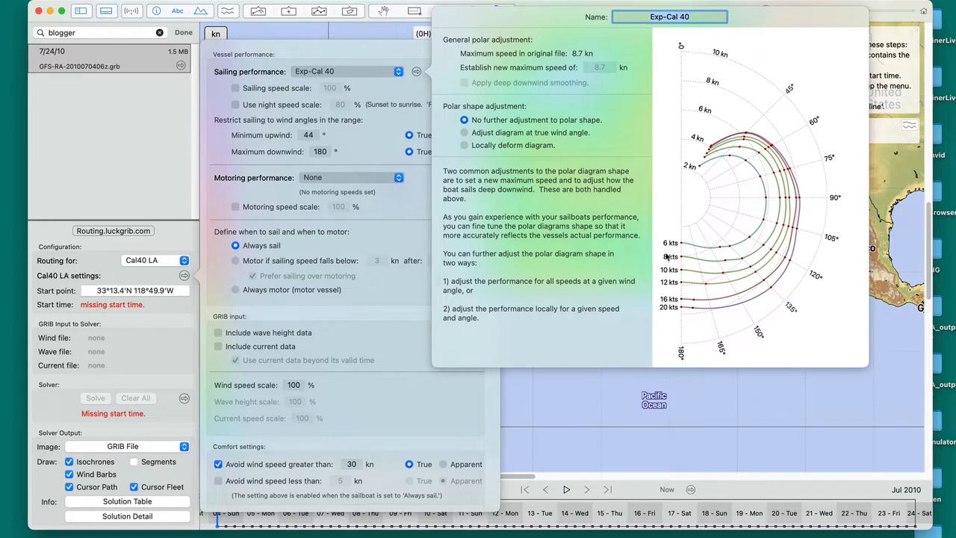
{"action": "mouse_move", "coordinate": [764, 246]}
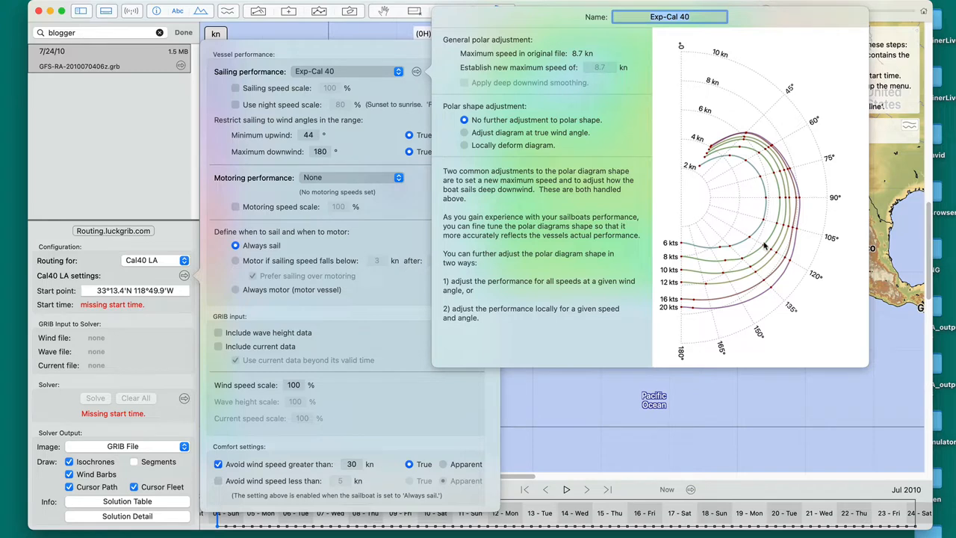
{"action": "mouse_move", "coordinate": [731, 230]}
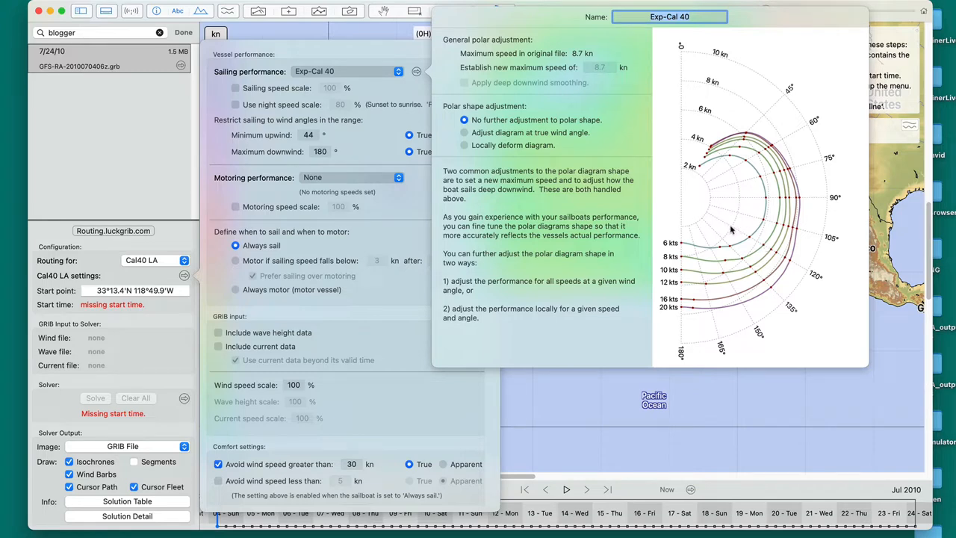
{"action": "mouse_move", "coordinate": [764, 251]}
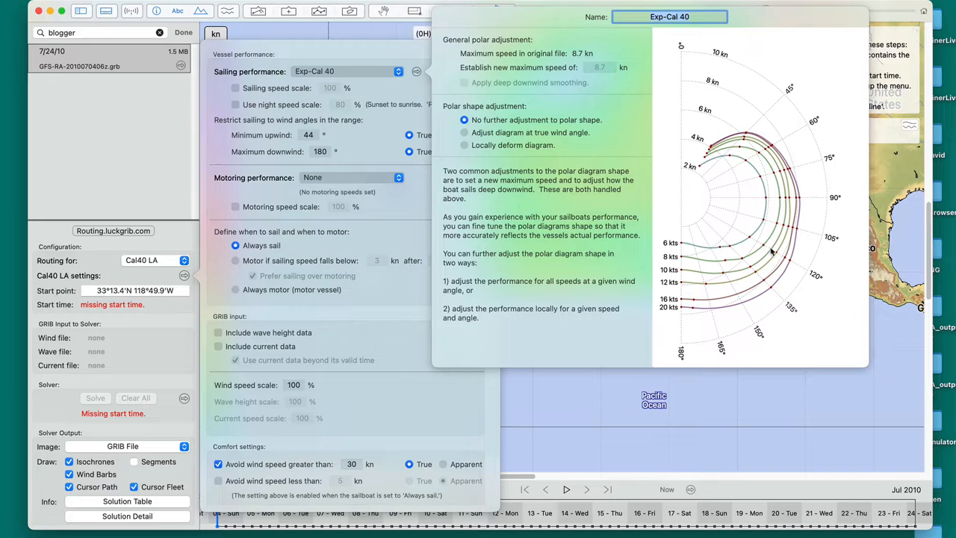
{"action": "mouse_move", "coordinate": [771, 247]}
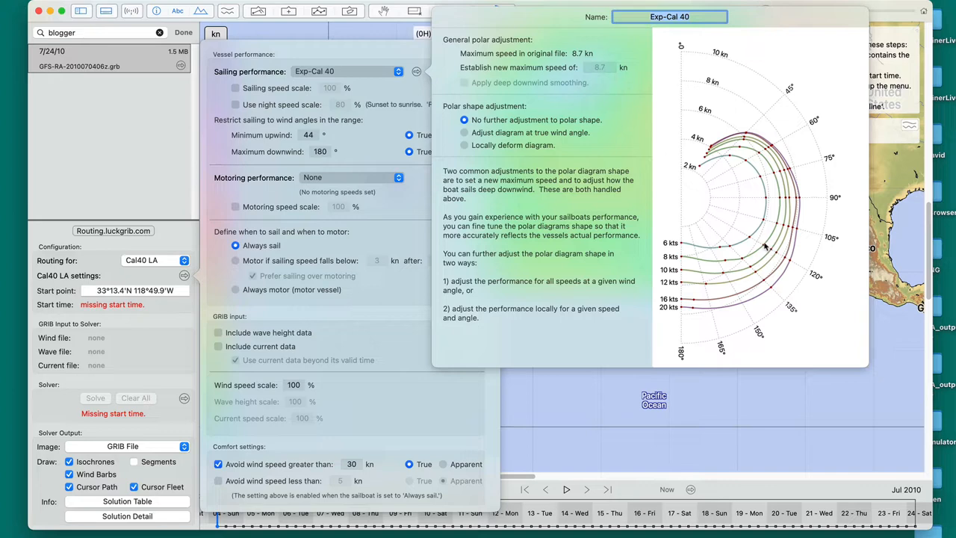
{"action": "mouse_move", "coordinate": [764, 182]}
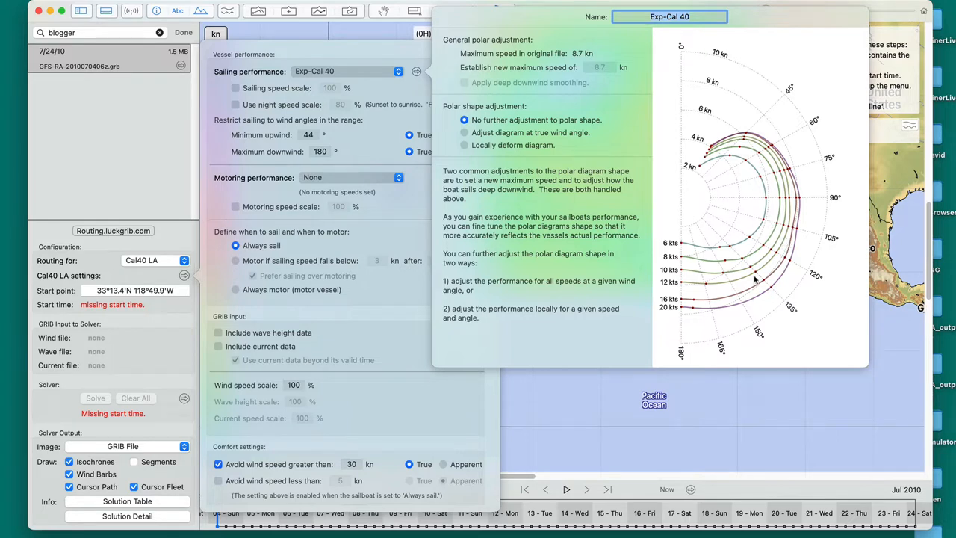
{"action": "mouse_move", "coordinate": [761, 193]}
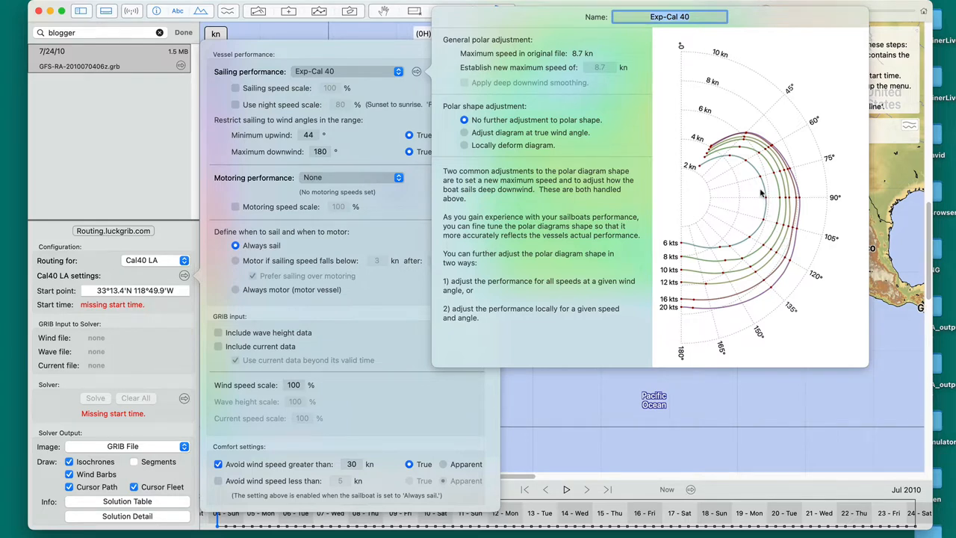
{"action": "mouse_move", "coordinate": [433, 101]}
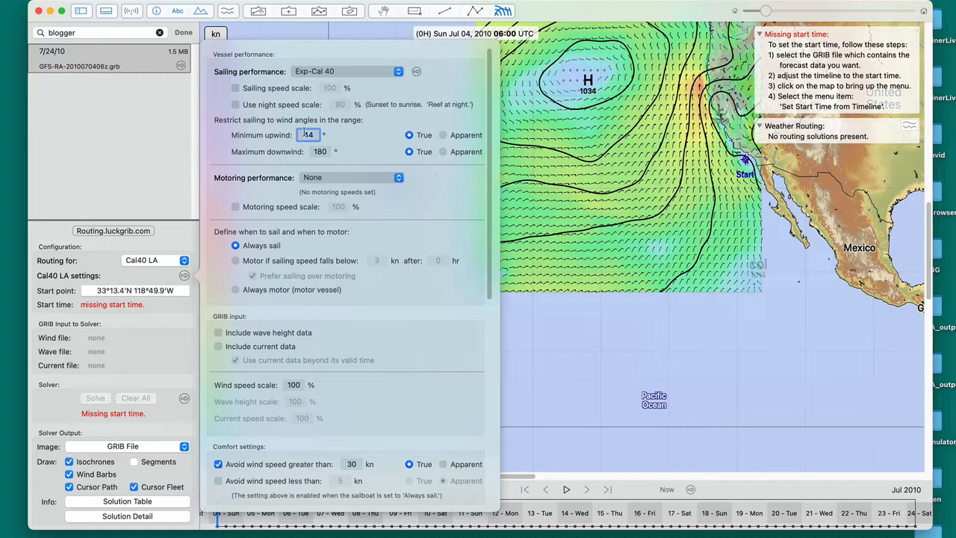
{"action": "scroll", "scroll_direction": "down", "scroll_amount": 3}
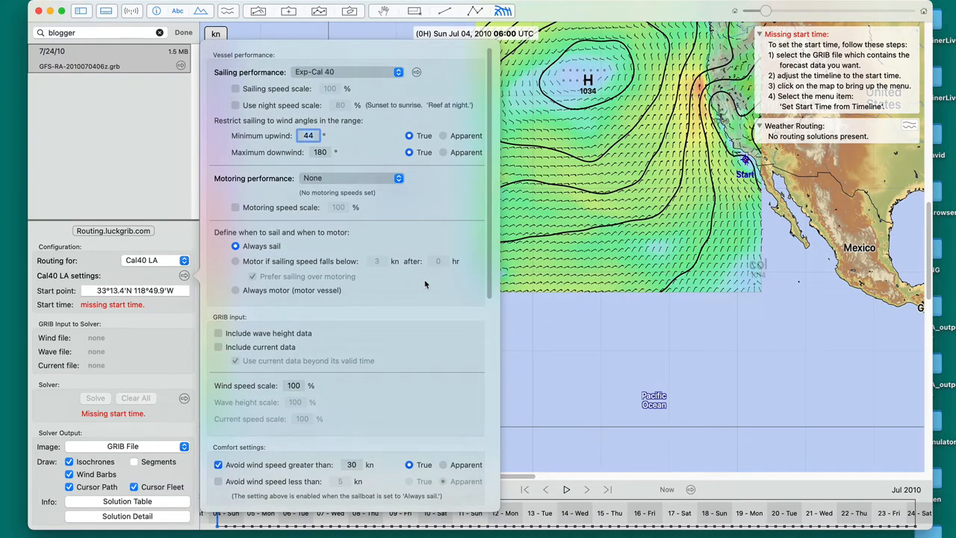
{"action": "scroll", "scroll_direction": "down", "scroll_amount": 3}
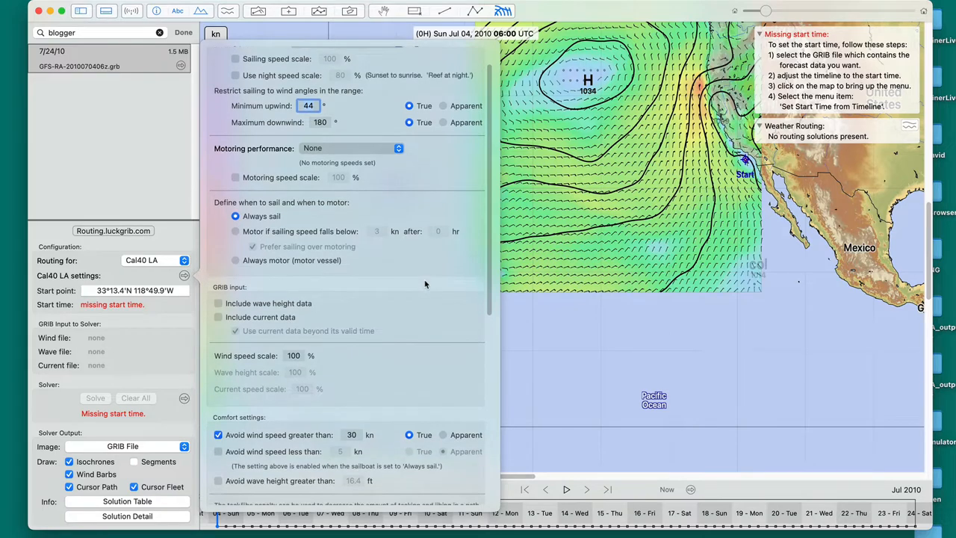
{"action": "scroll", "scroll_direction": "down", "scroll_amount": 3}
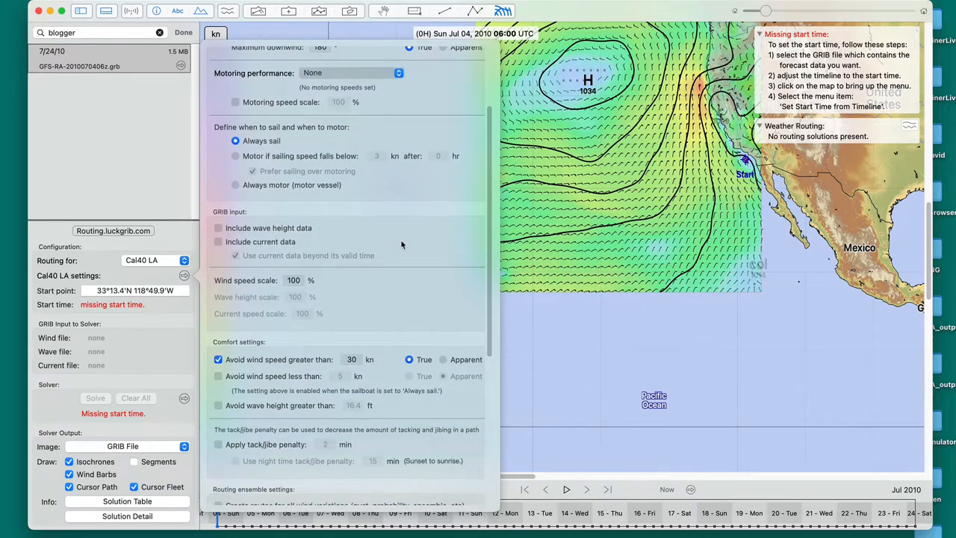
{"action": "scroll", "scroll_direction": "down", "scroll_amount": 3}
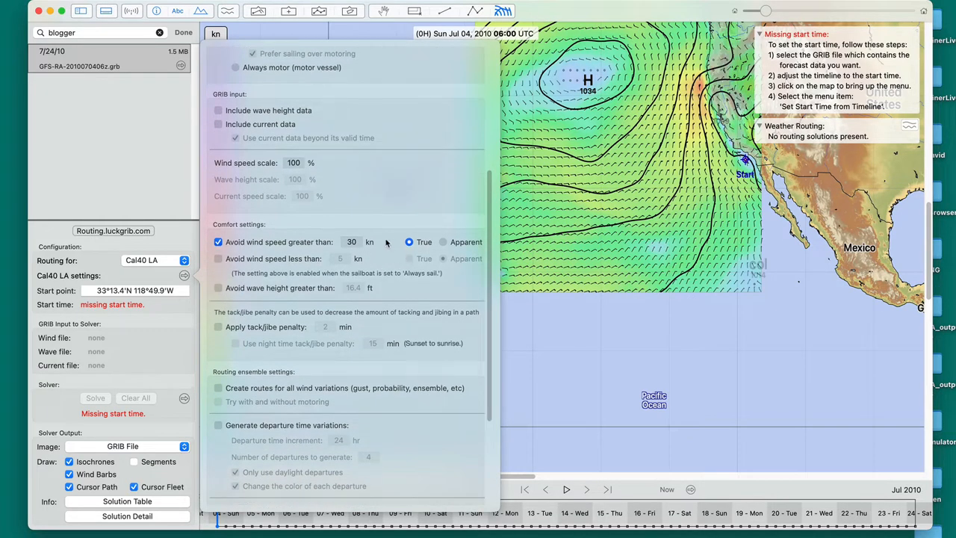
{"action": "scroll", "scroll_direction": "down", "scroll_amount": 3}
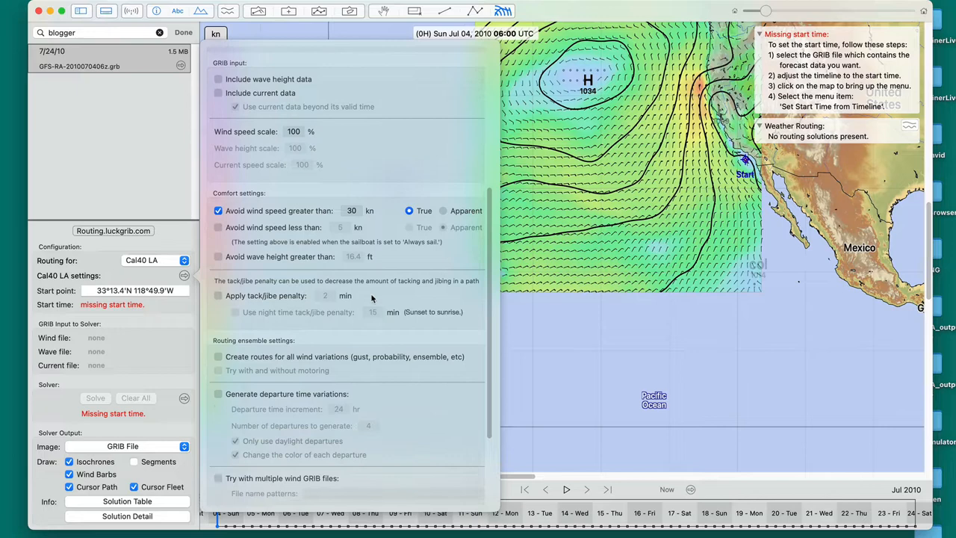
{"action": "scroll", "scroll_direction": "down", "scroll_amount": 3}
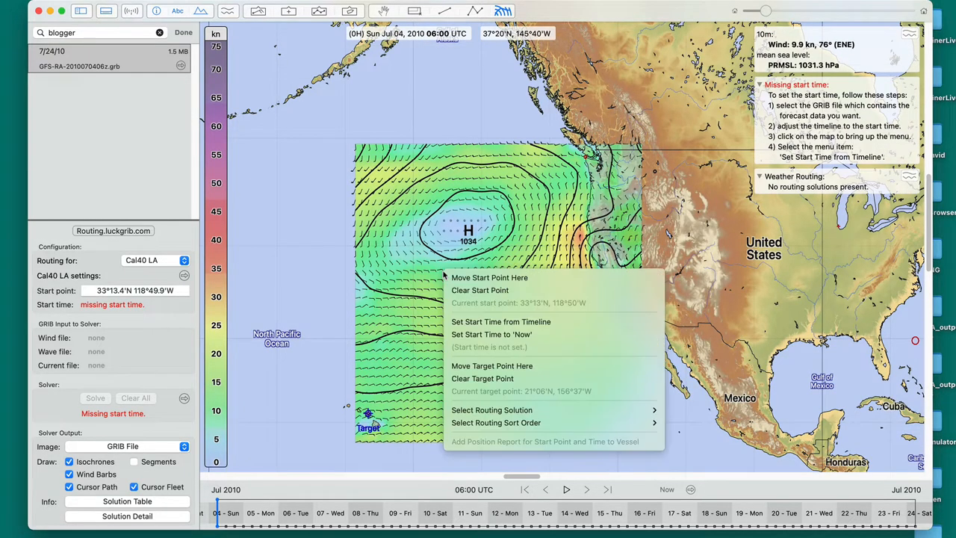
{"action": "mouse_move", "coordinate": [500, 321]}
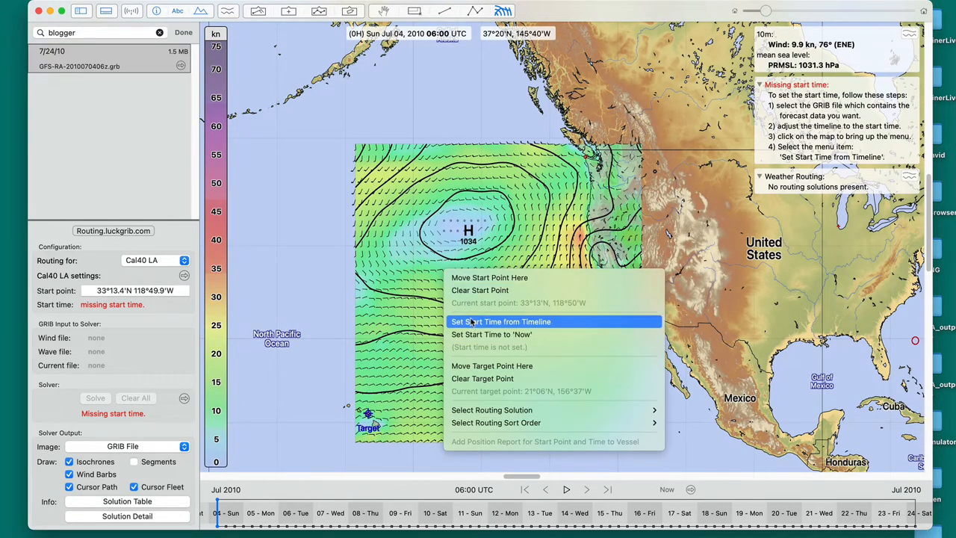
Set the route start time to Jul 04, 2010 06:00 UTC from the timeline.
{"action": "left_click", "coordinate": [501, 321]}
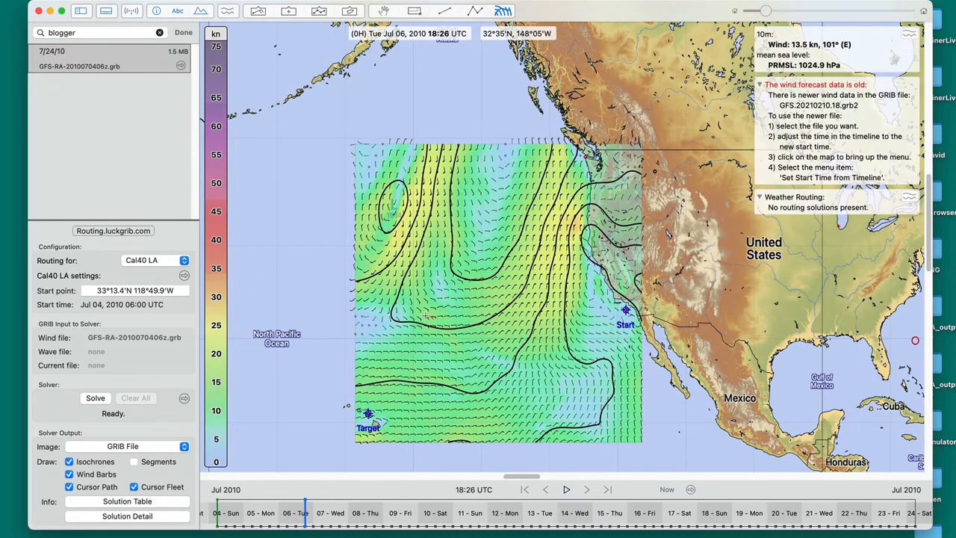
{"action": "left_click_drag", "start_coordinate": [306, 501], "coordinate": [276, 500]}
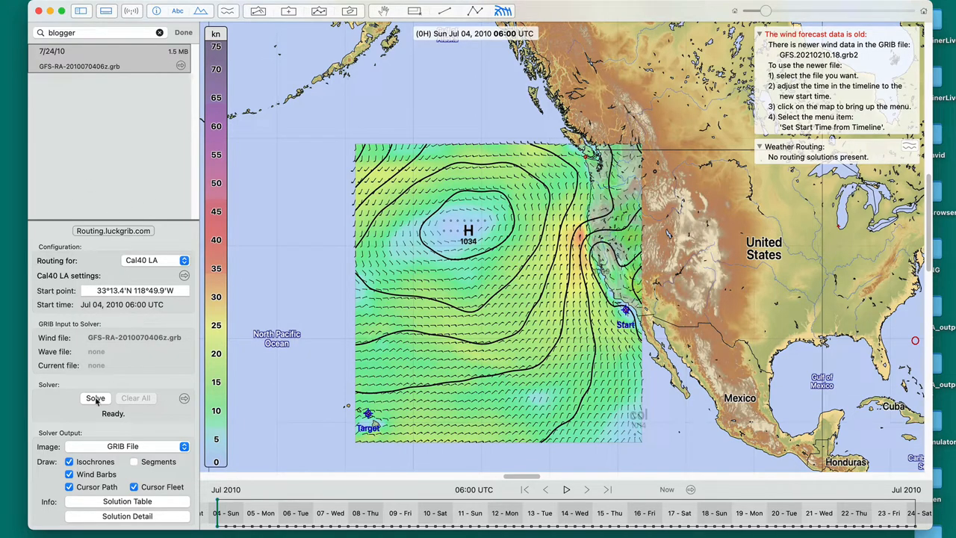
Solve the Cal40 LA route to Hawaii: 14 days 10.5 hours, 2,320 nm, arriving July 18.
{"action": "left_click", "coordinate": [95, 398]}
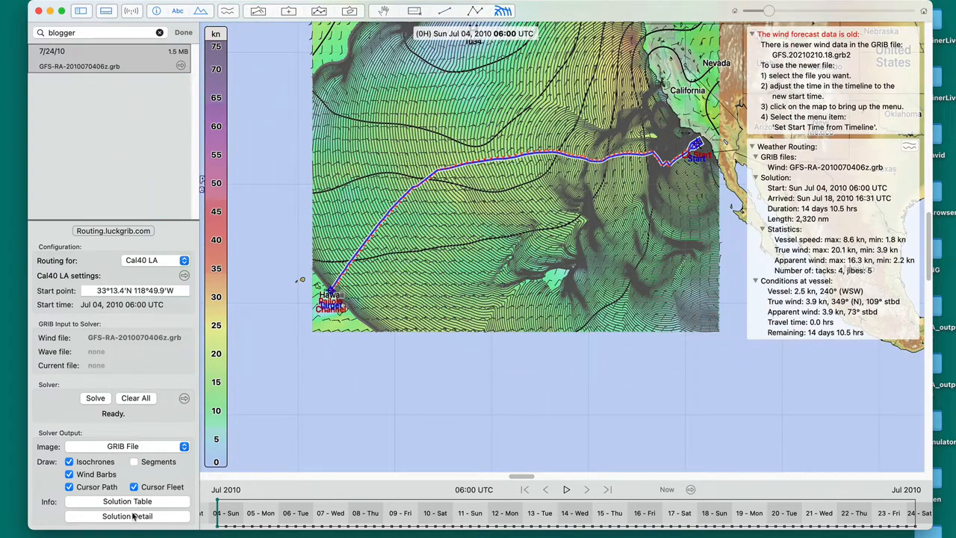
Show the Solution Detail report and highlight its 14-day duration and 2,320 nm distance figures.
{"action": "left_click", "coordinate": [134, 521]}
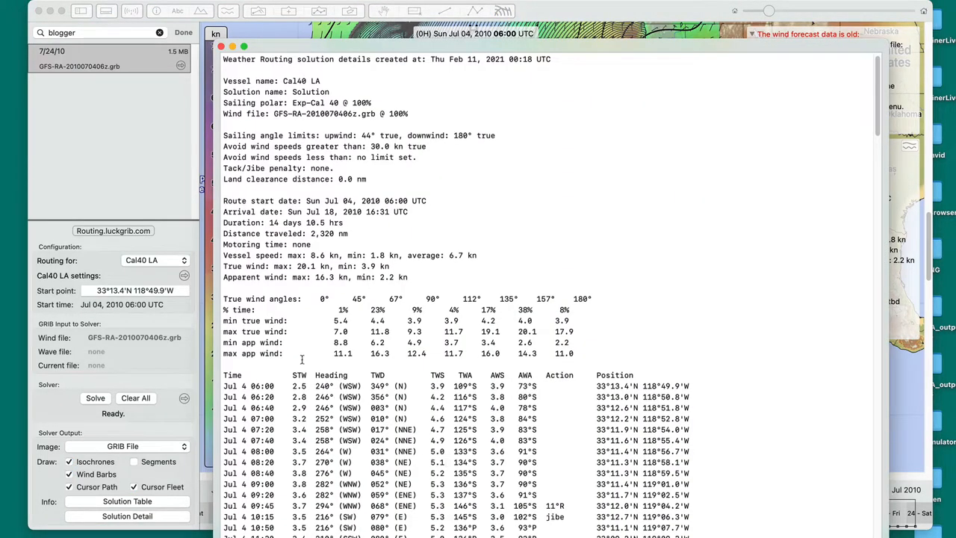
{"action": "mouse_move", "coordinate": [346, 308]}
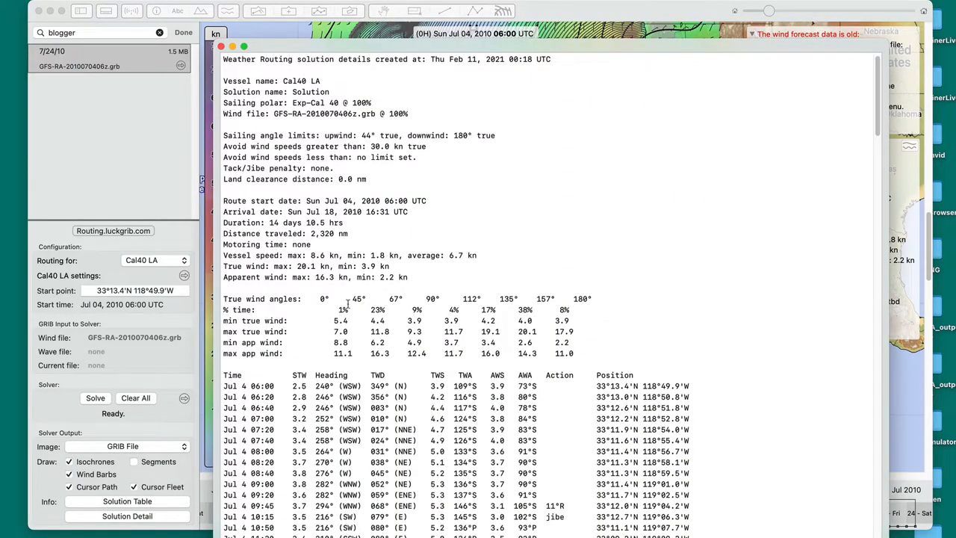
{"action": "mouse_move", "coordinate": [261, 298]}
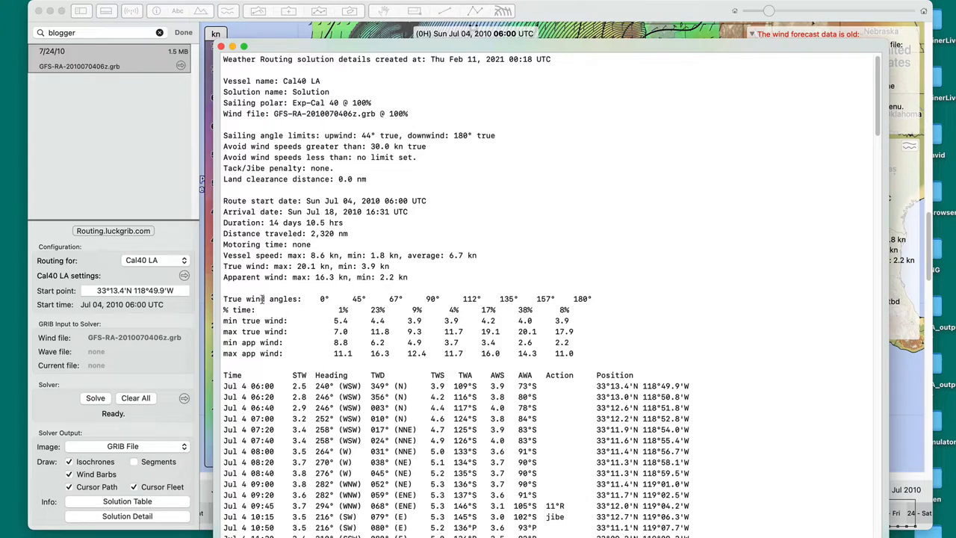
{"action": "mouse_move", "coordinate": [442, 356]}
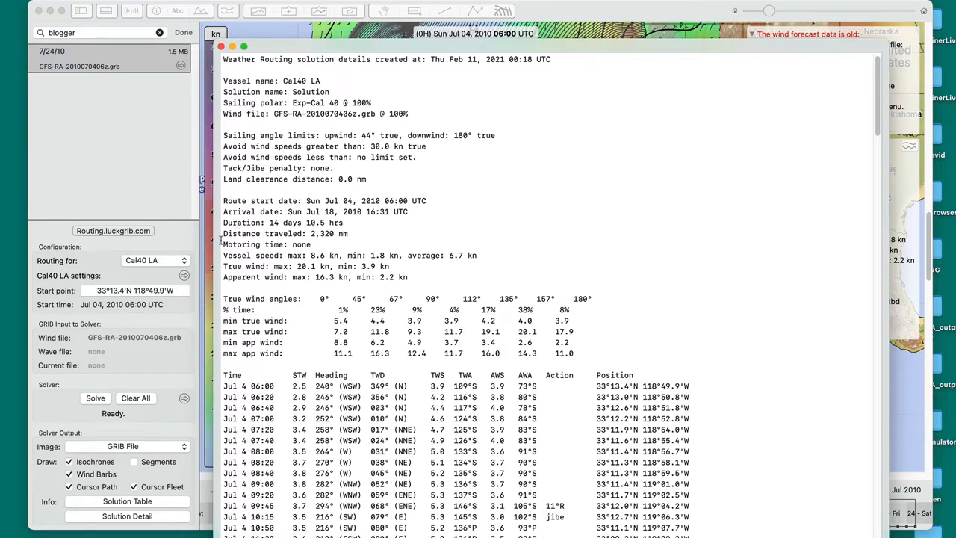
{"action": "double_click", "coordinate": [316, 222]}
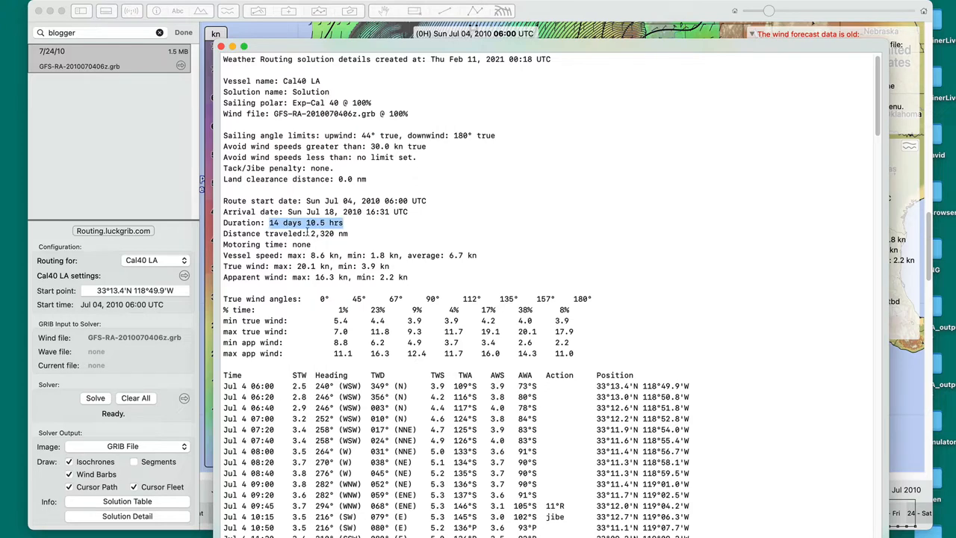
{"action": "double_click", "coordinate": [330, 233]}
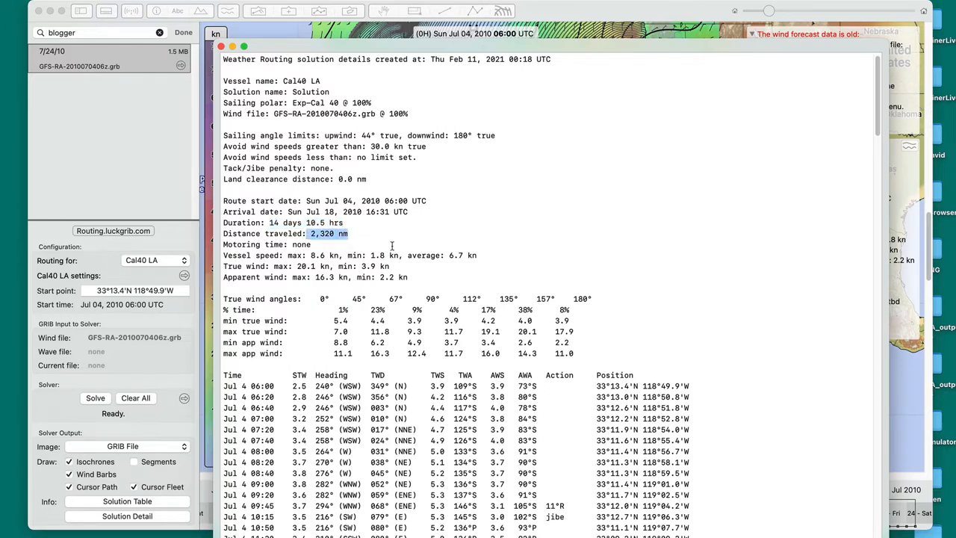
Scroll down through the report's hourly table of route conditions.
{"action": "scroll", "scroll_direction": "down", "scroll_amount": 3}
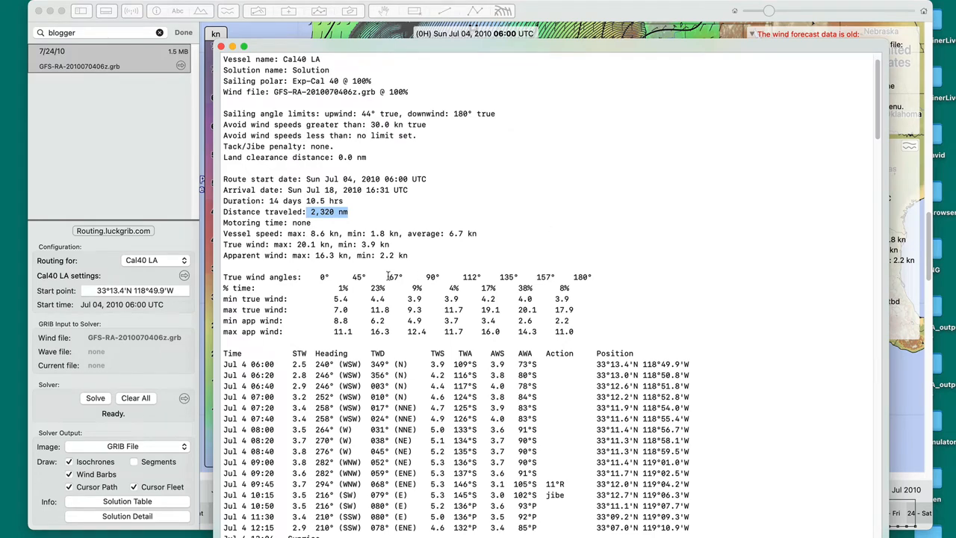
{"action": "scroll", "scroll_direction": "down", "scroll_amount": 3}
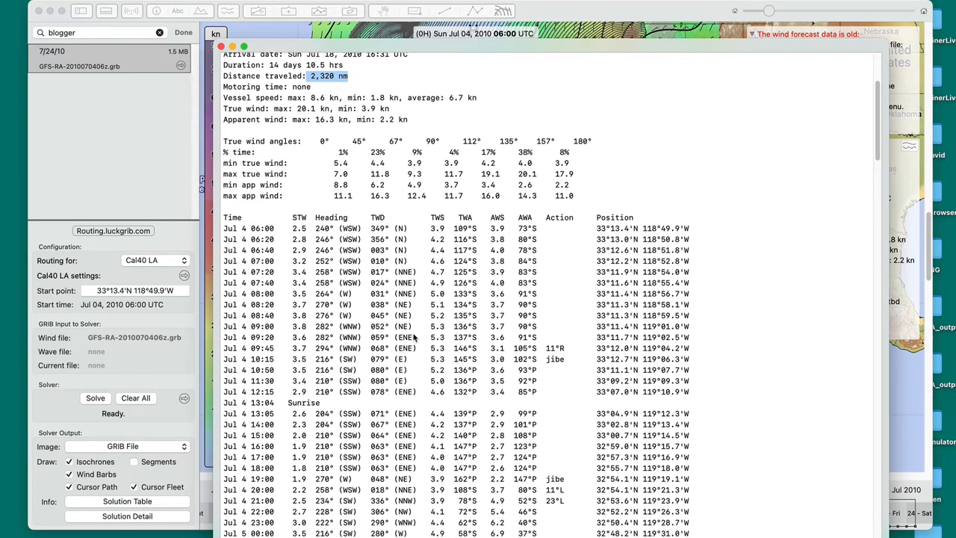
{"action": "scroll", "scroll_direction": "down", "scroll_amount": 3}
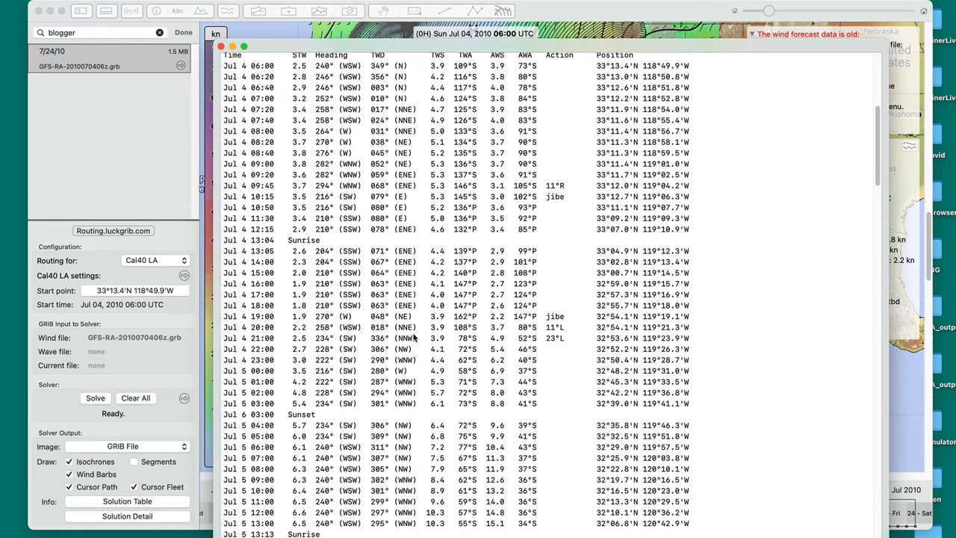
{"action": "scroll", "scroll_direction": "down", "scroll_amount": 3}
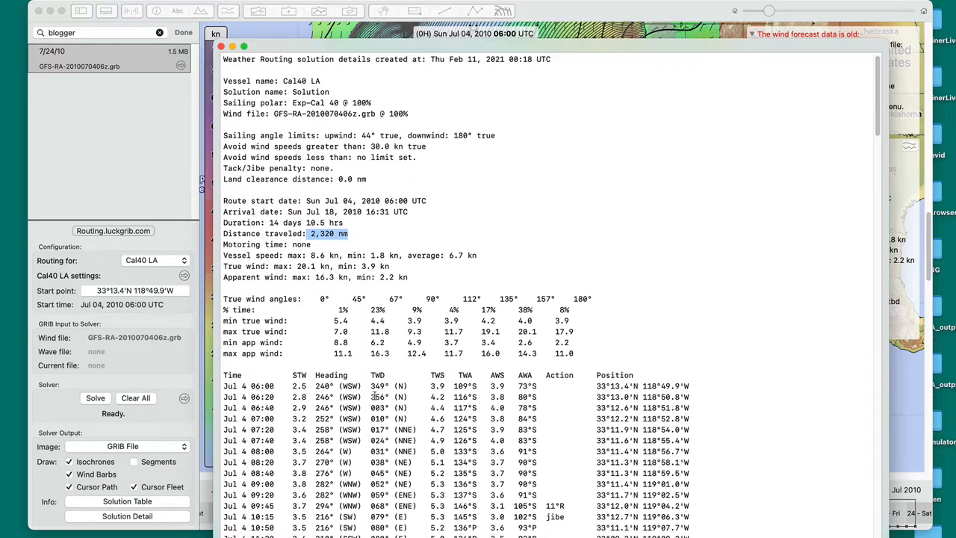
{"action": "scroll", "scroll_direction": "down", "scroll_amount": 3}
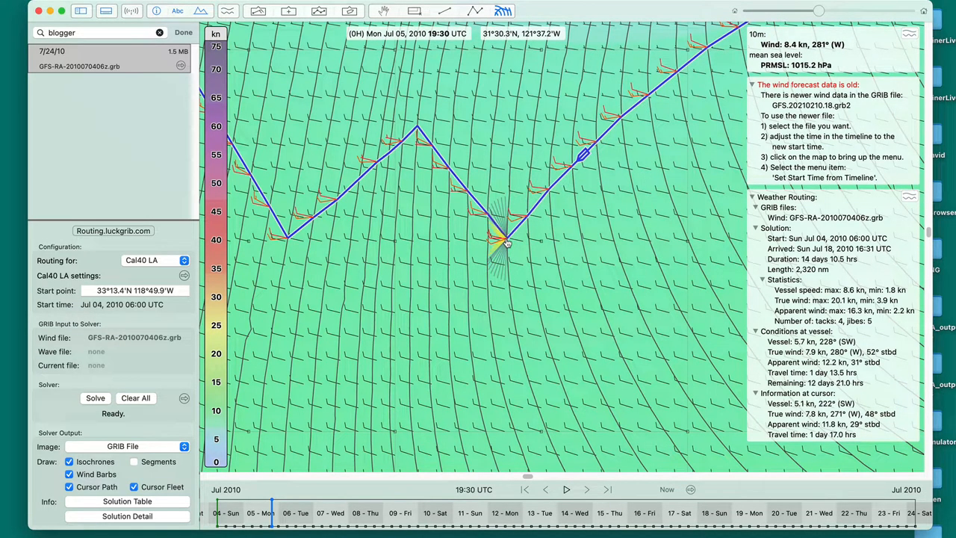
{"action": "mouse_move", "coordinate": [420, 127]}
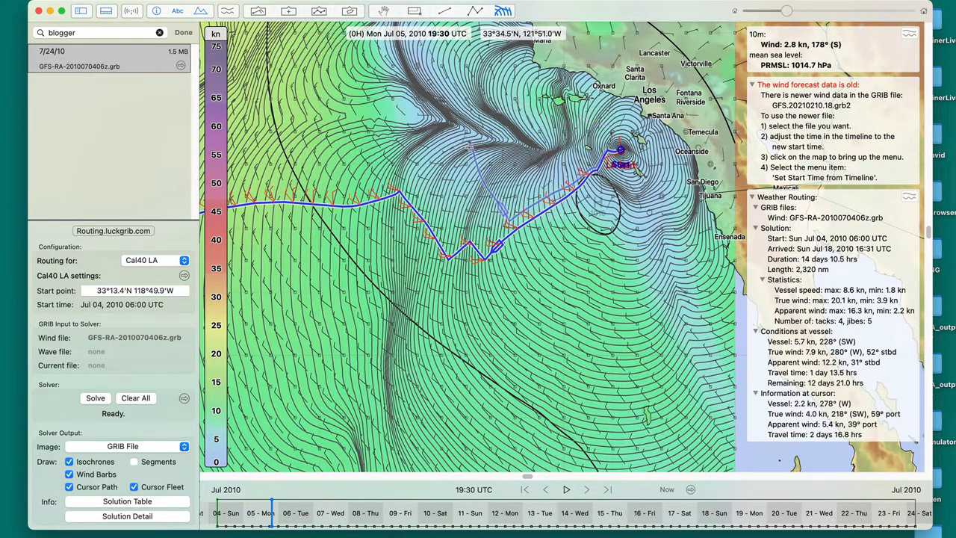
{"action": "mouse_move", "coordinate": [448, 120]}
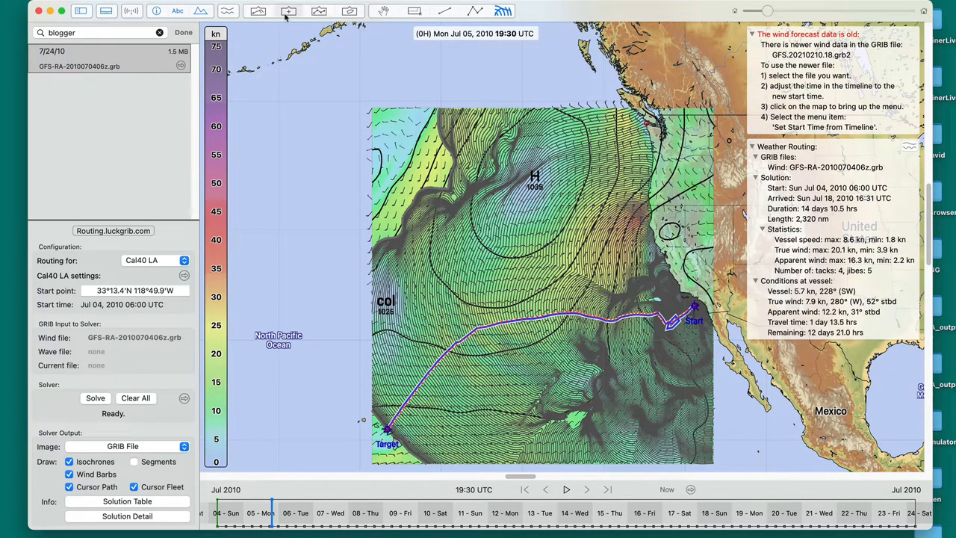
Show the Route List switched from Routes to Weather Routes, revealing saved West Coast-to-Hawaii routes.
{"action": "left_click", "coordinate": [256, 12]}
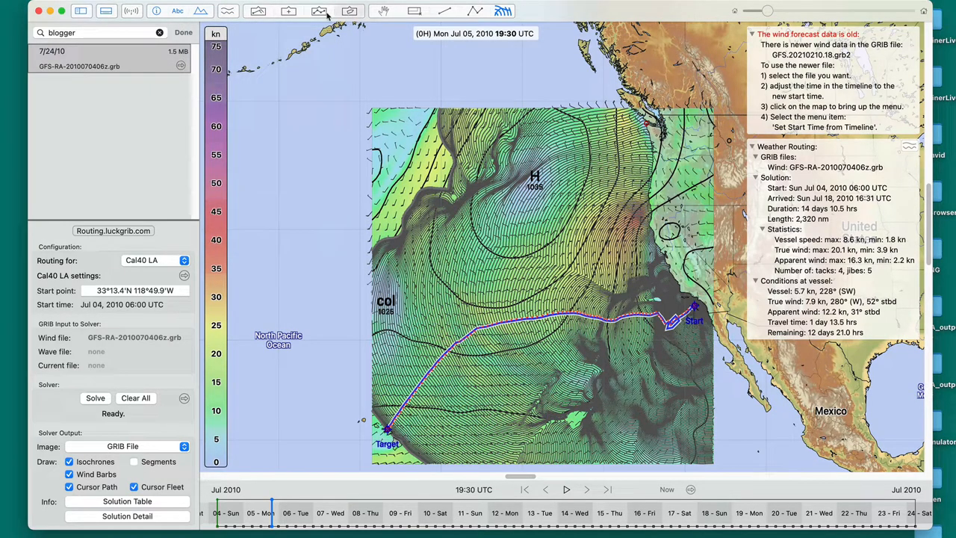
{"action": "left_click", "coordinate": [316, 11]}
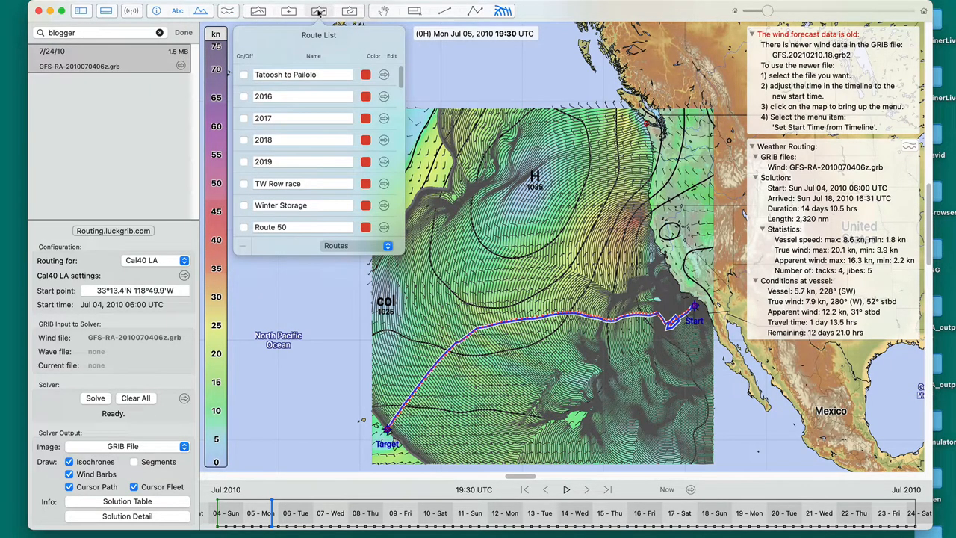
{"action": "left_click", "coordinate": [334, 245]}
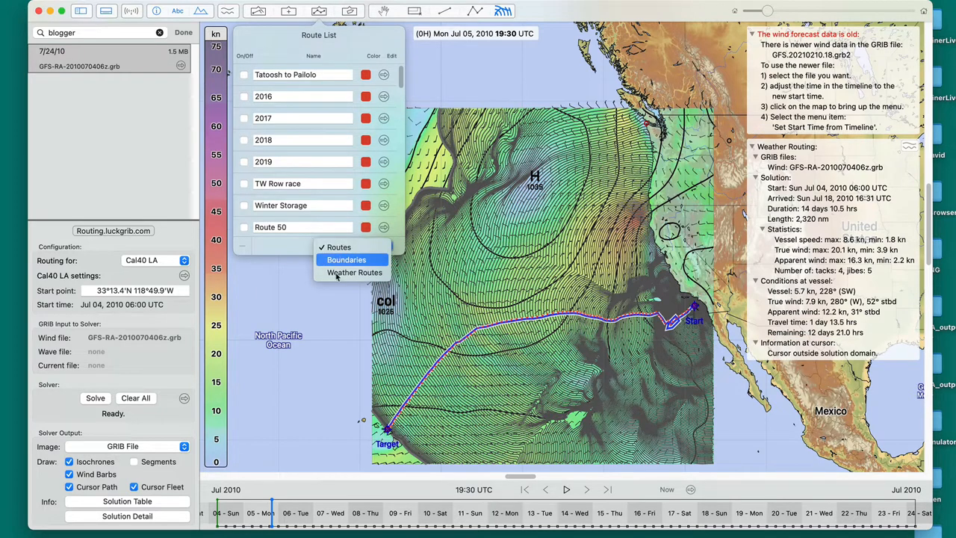
{"action": "left_click", "coordinate": [353, 271]}
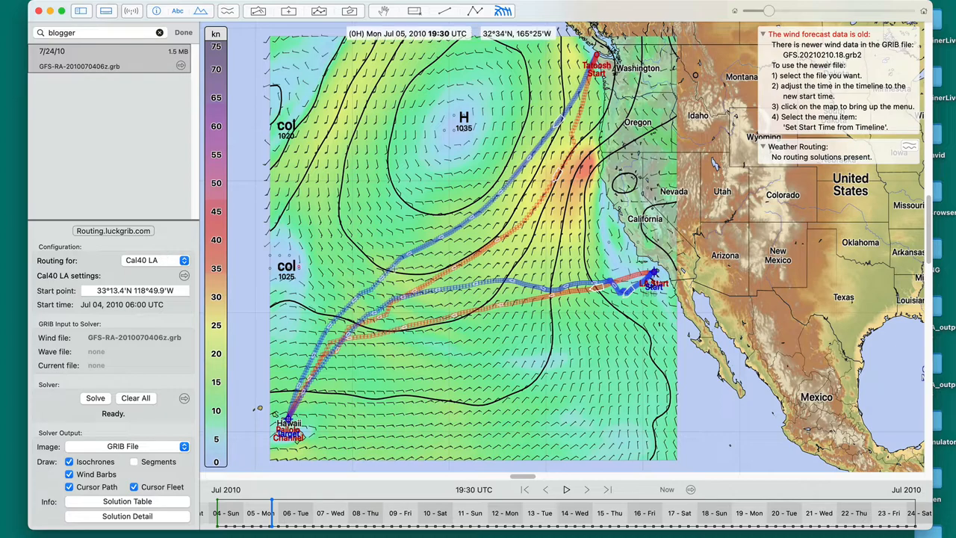
{"action": "mouse_move", "coordinate": [444, 256]}
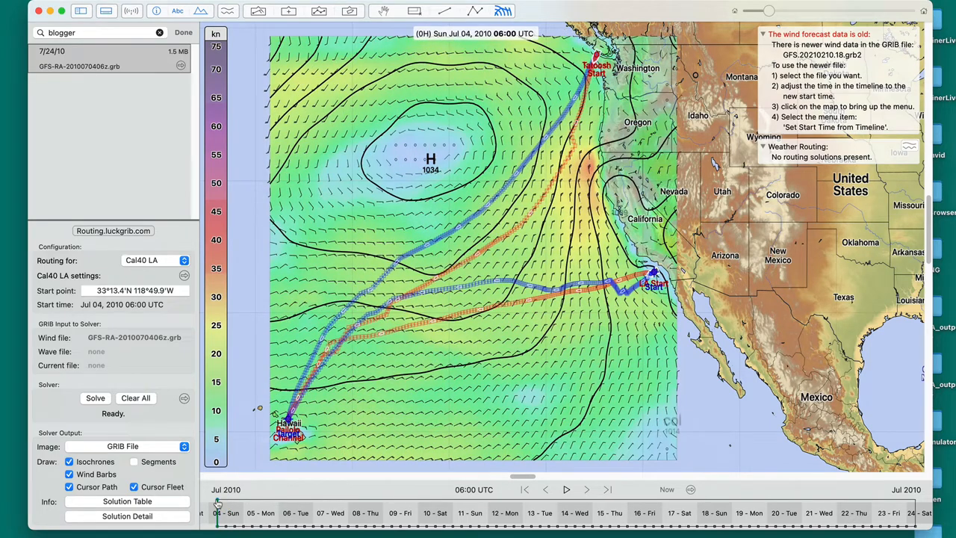
{"action": "left_click_drag", "start_coordinate": [218, 501], "coordinate": [229, 501]}
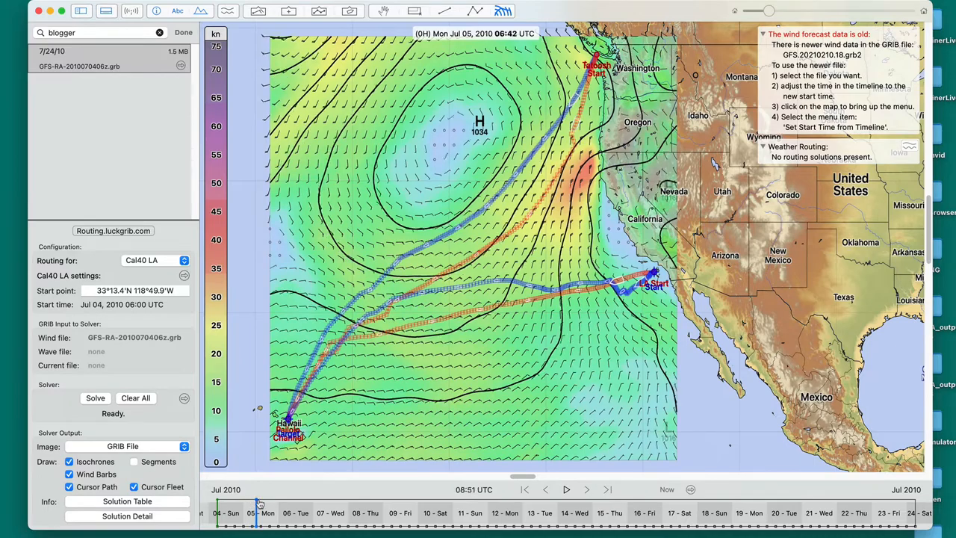
{"action": "left_click_drag", "start_coordinate": [260, 506], "coordinate": [310, 506]}
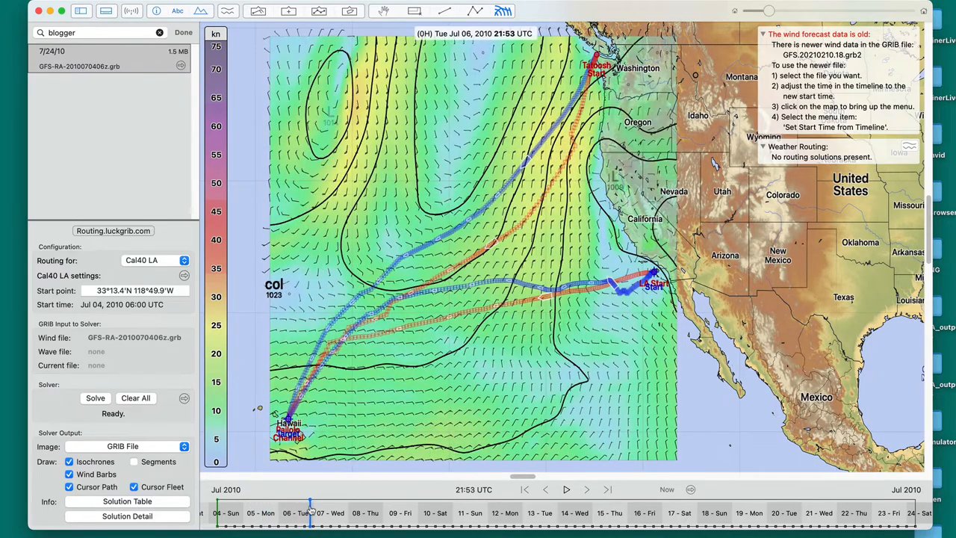
{"action": "left_click_drag", "start_coordinate": [310, 512], "coordinate": [351, 512]}
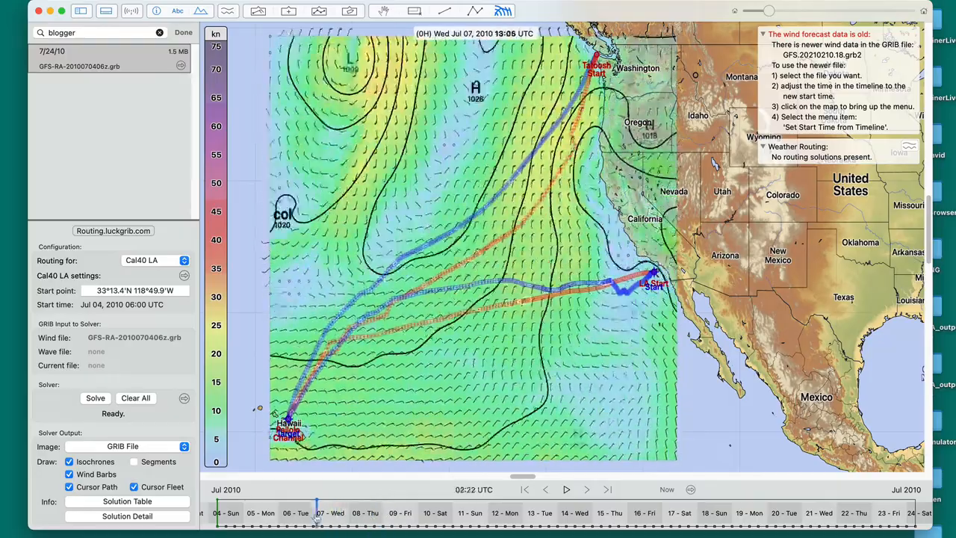
{"action": "left_click_drag", "start_coordinate": [316, 519], "coordinate": [322, 520]}
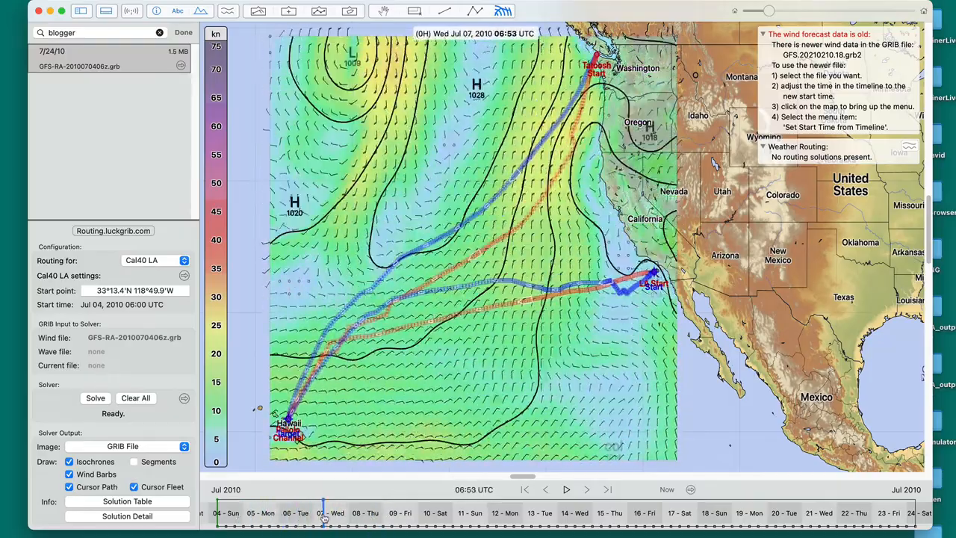
{"action": "left_click_drag", "start_coordinate": [322, 512], "coordinate": [304, 513]}
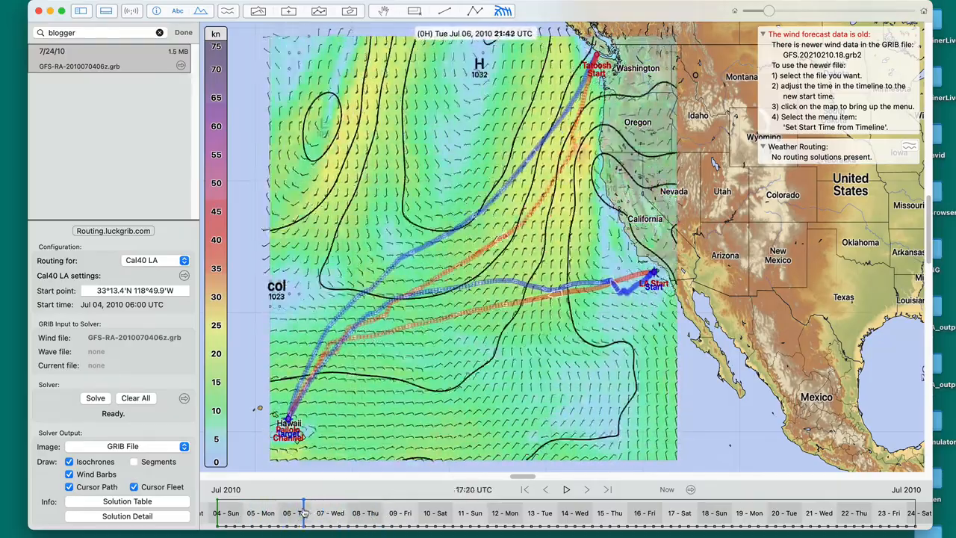
{"action": "left_click_drag", "start_coordinate": [305, 512], "coordinate": [321, 512]}
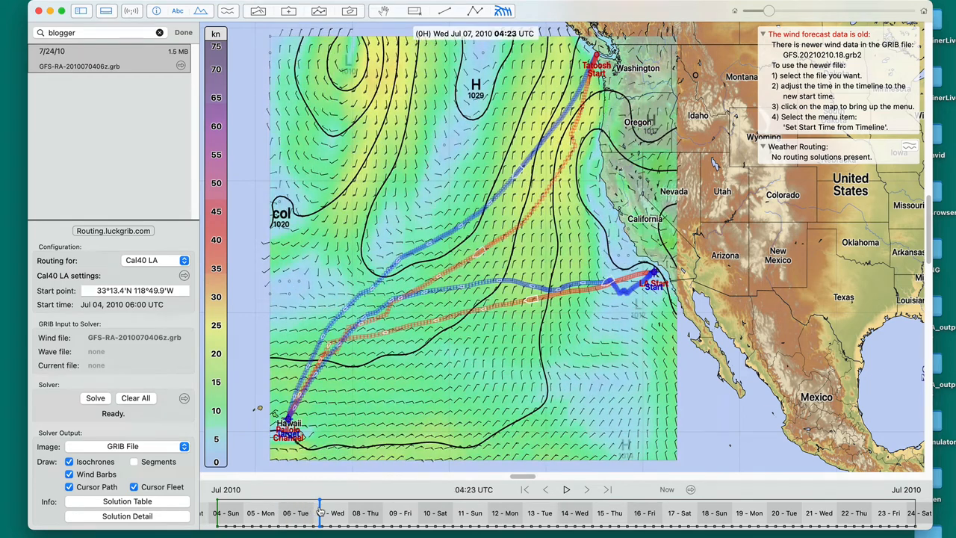
{"action": "left_click_drag", "start_coordinate": [320, 512], "coordinate": [327, 512]}
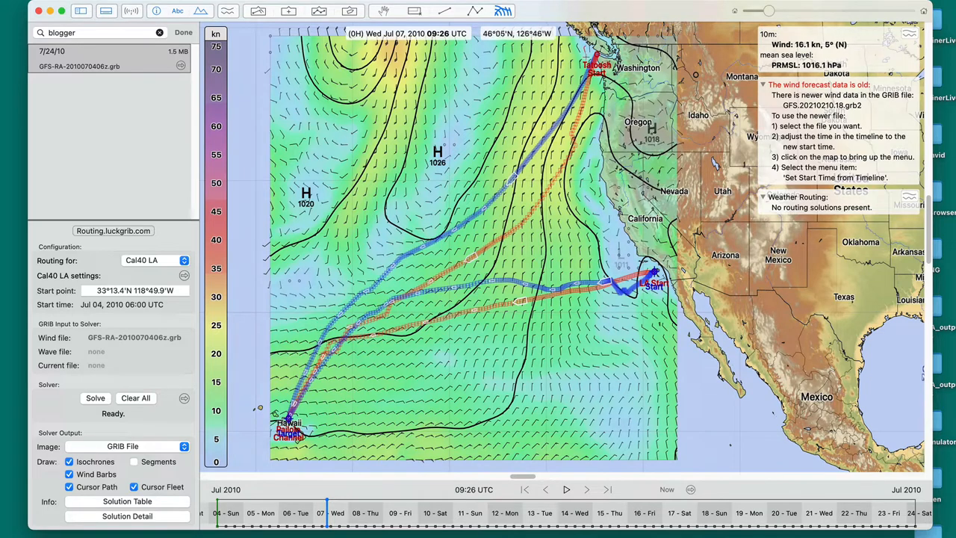
{"action": "mouse_move", "coordinate": [651, 281]}
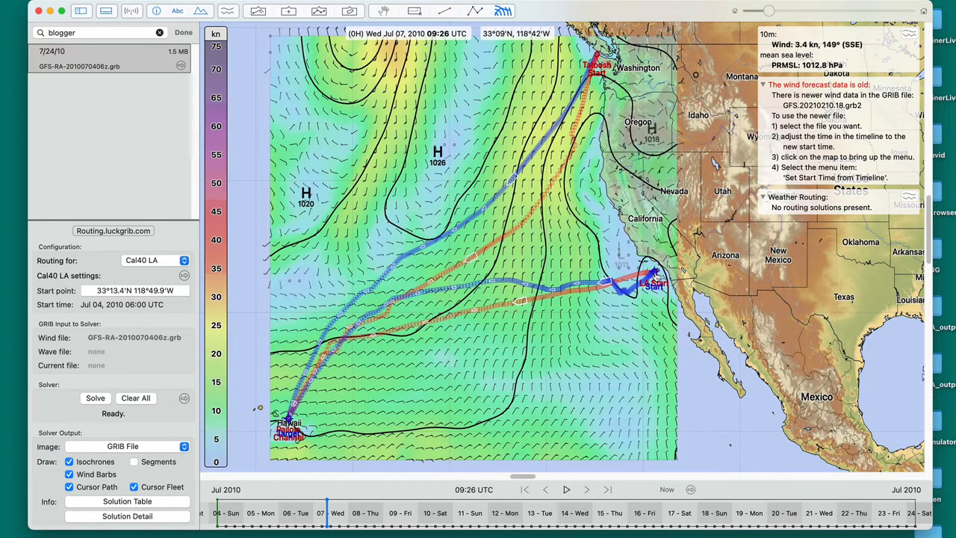